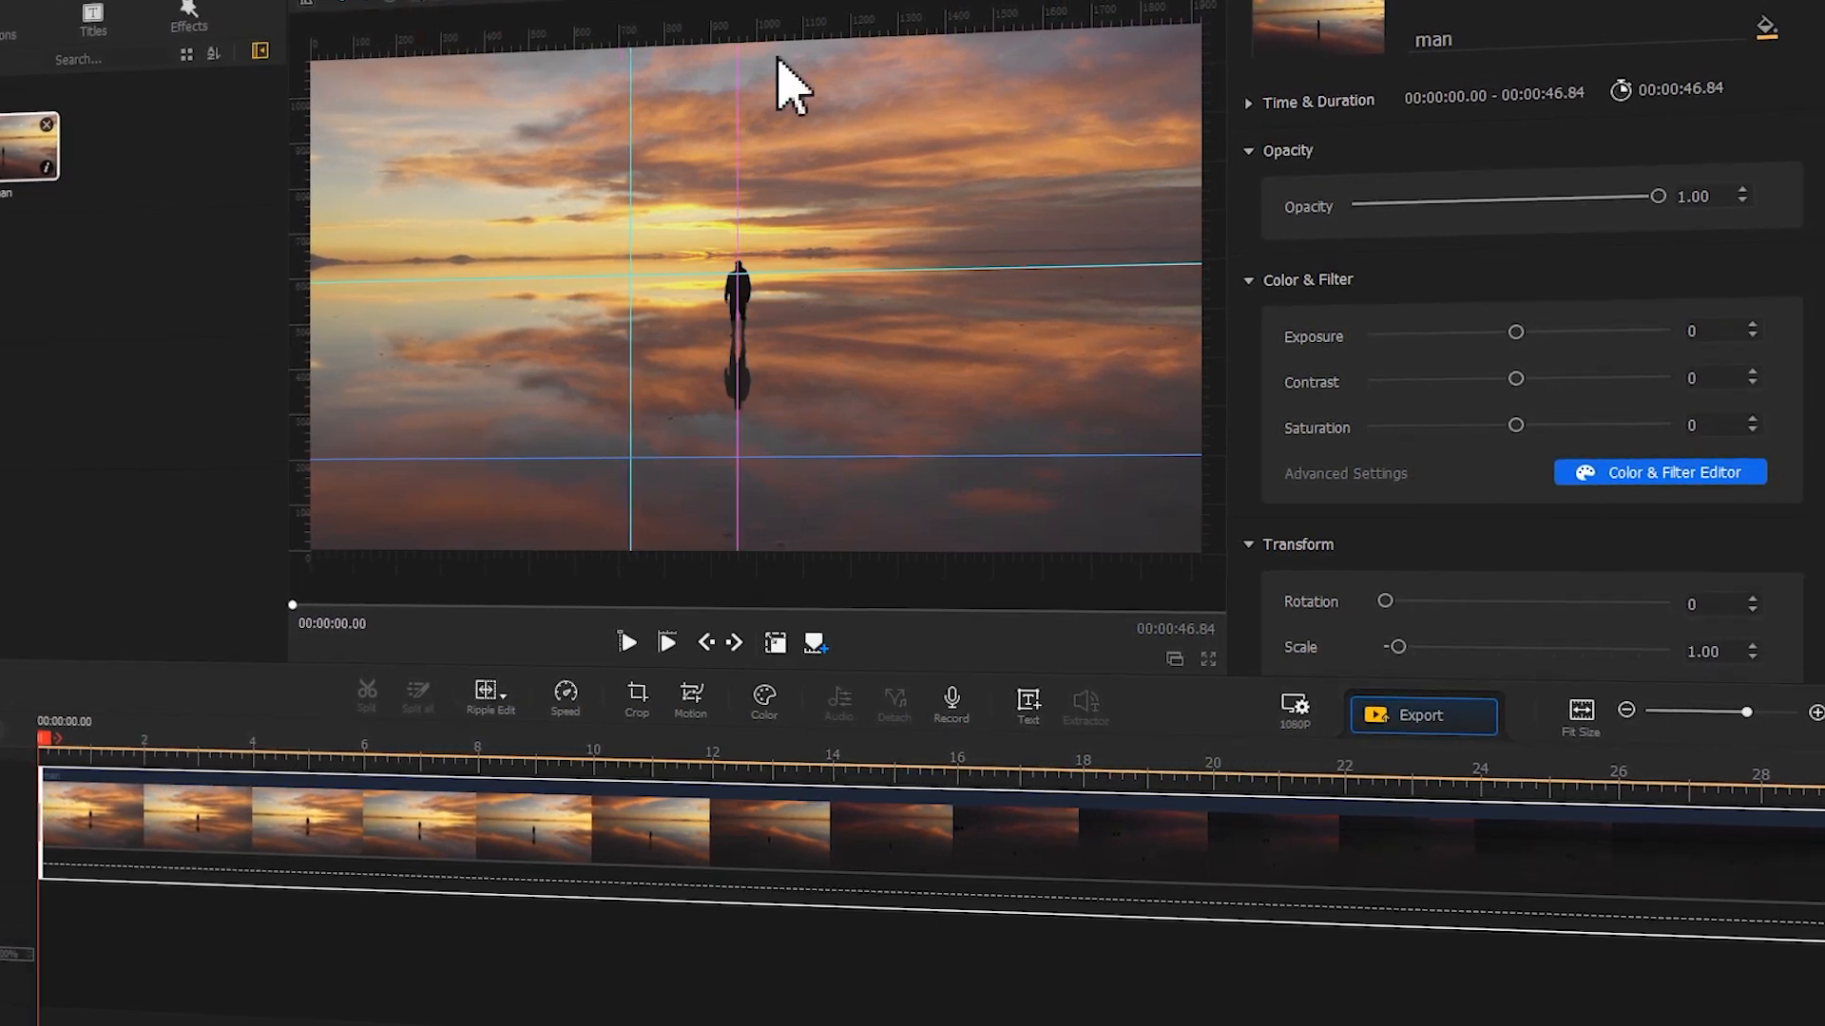
# - Review the previous project's workspace and motion presets, then close VideoProc Vlogger
pyautogui.click(689, 701)
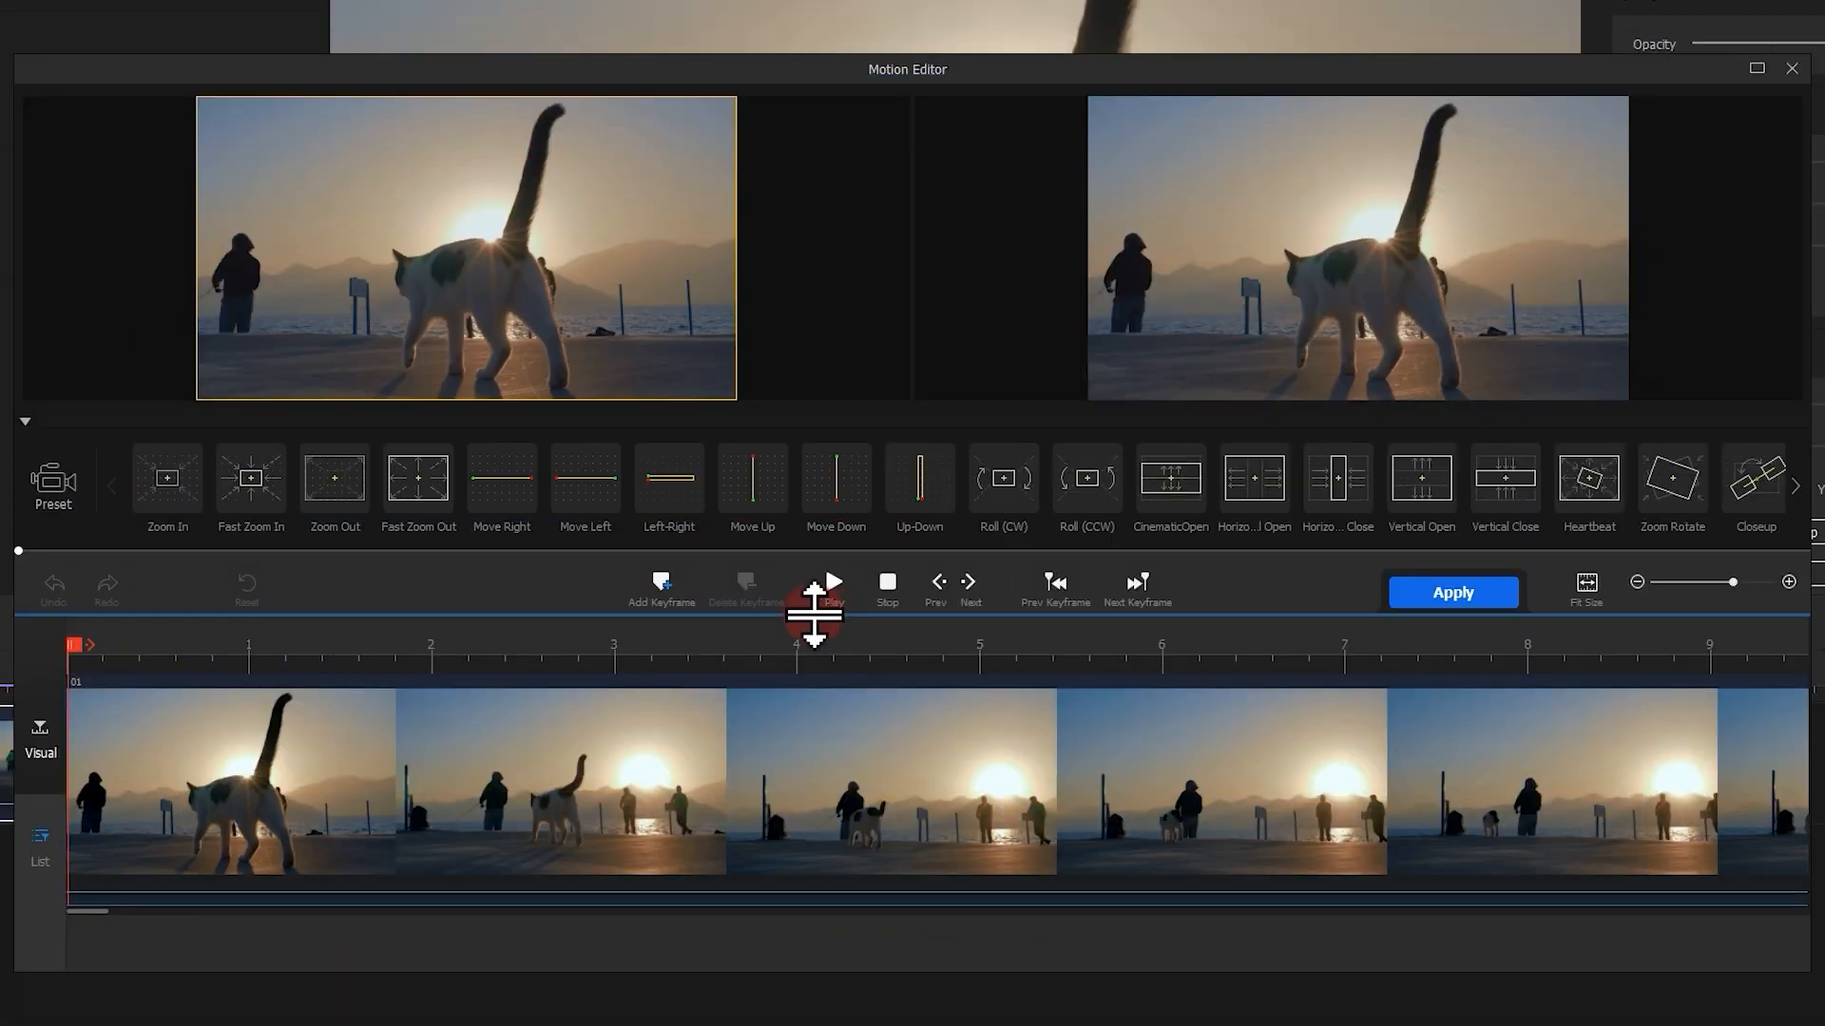
pyautogui.click(659, 587)
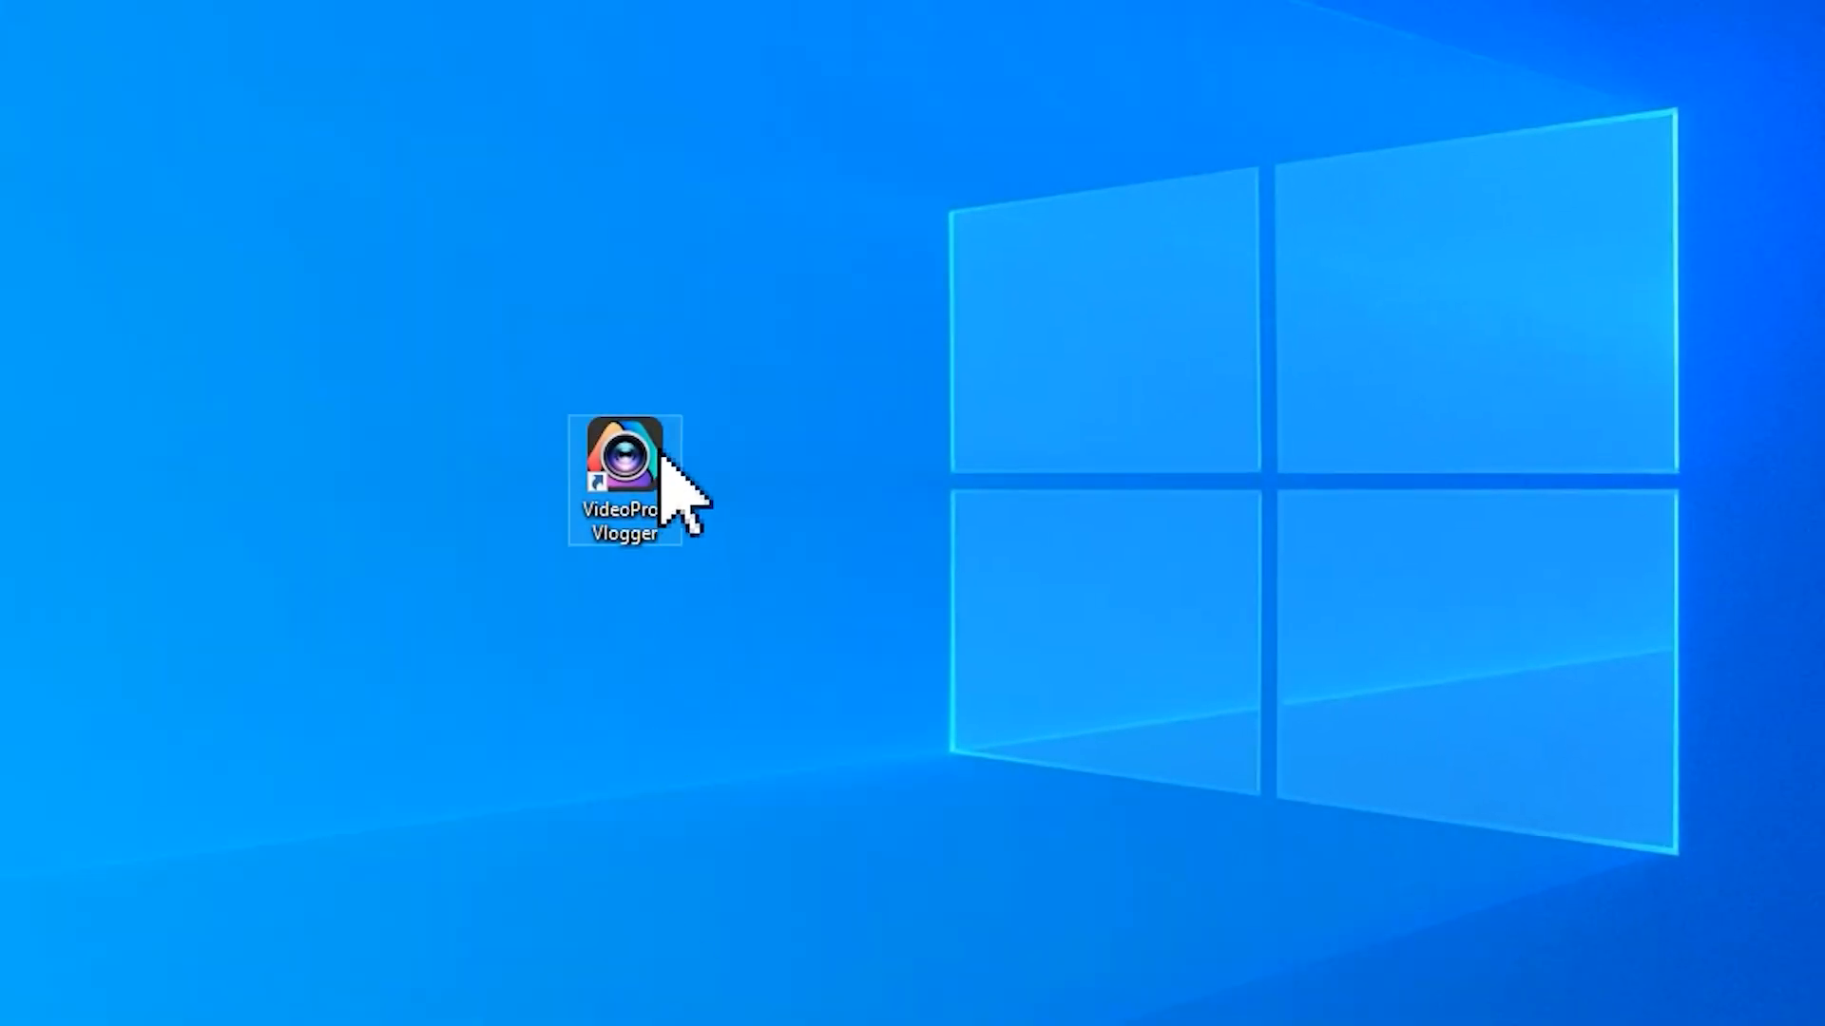
# - Launch VideoProc Vlogger, create a project named 'guides', and import the sunset 'man' clip
pyautogui.doubleClick(626, 465)
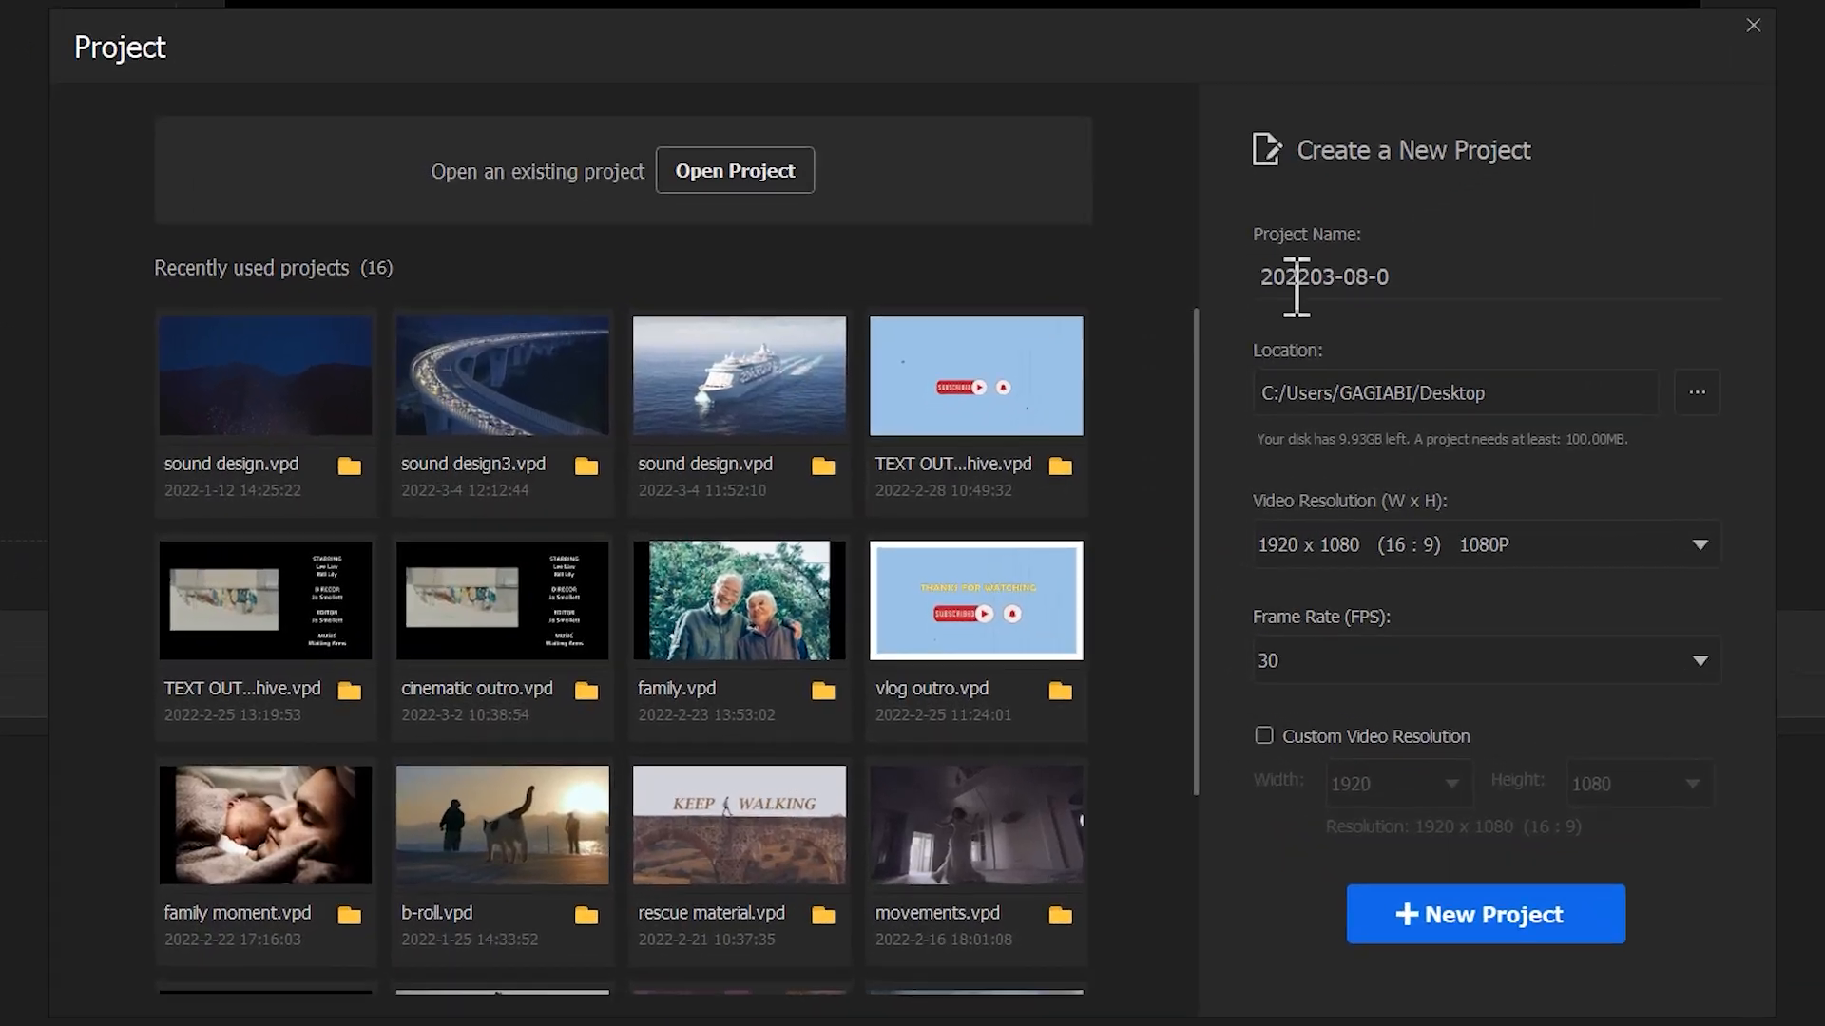
pyautogui.write('guides')
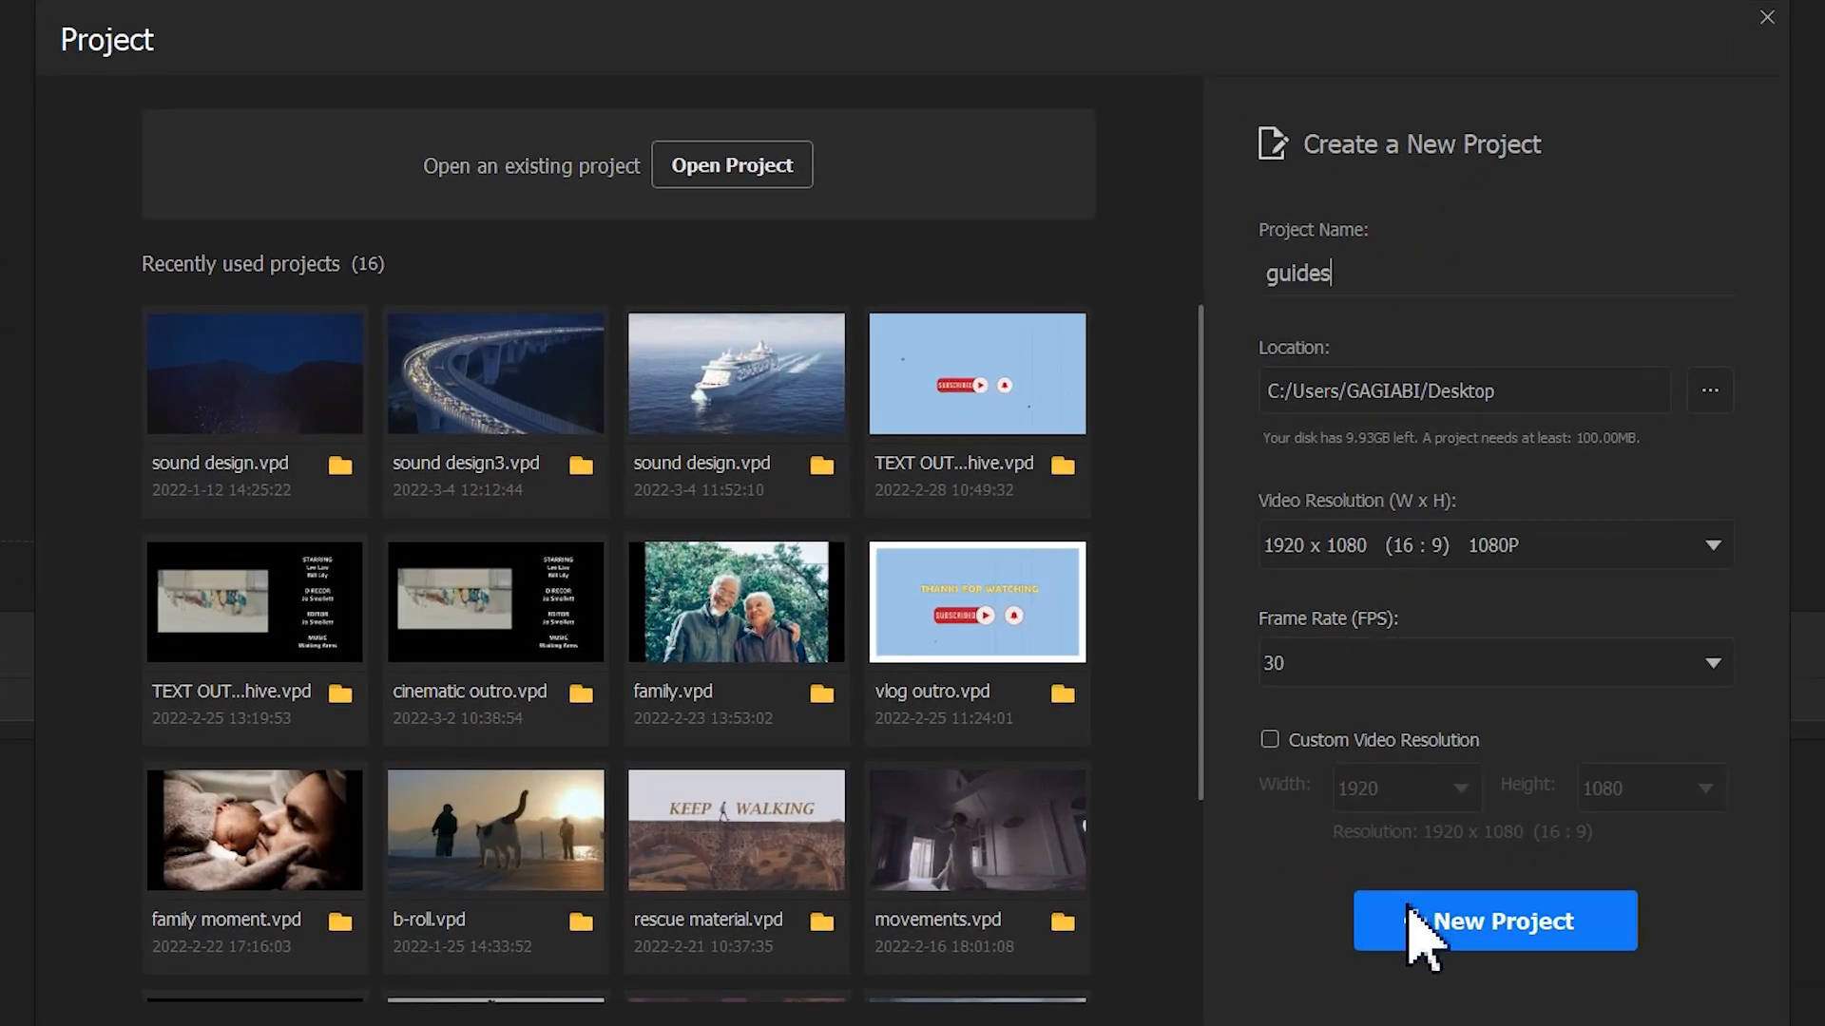
pyautogui.click(1494, 921)
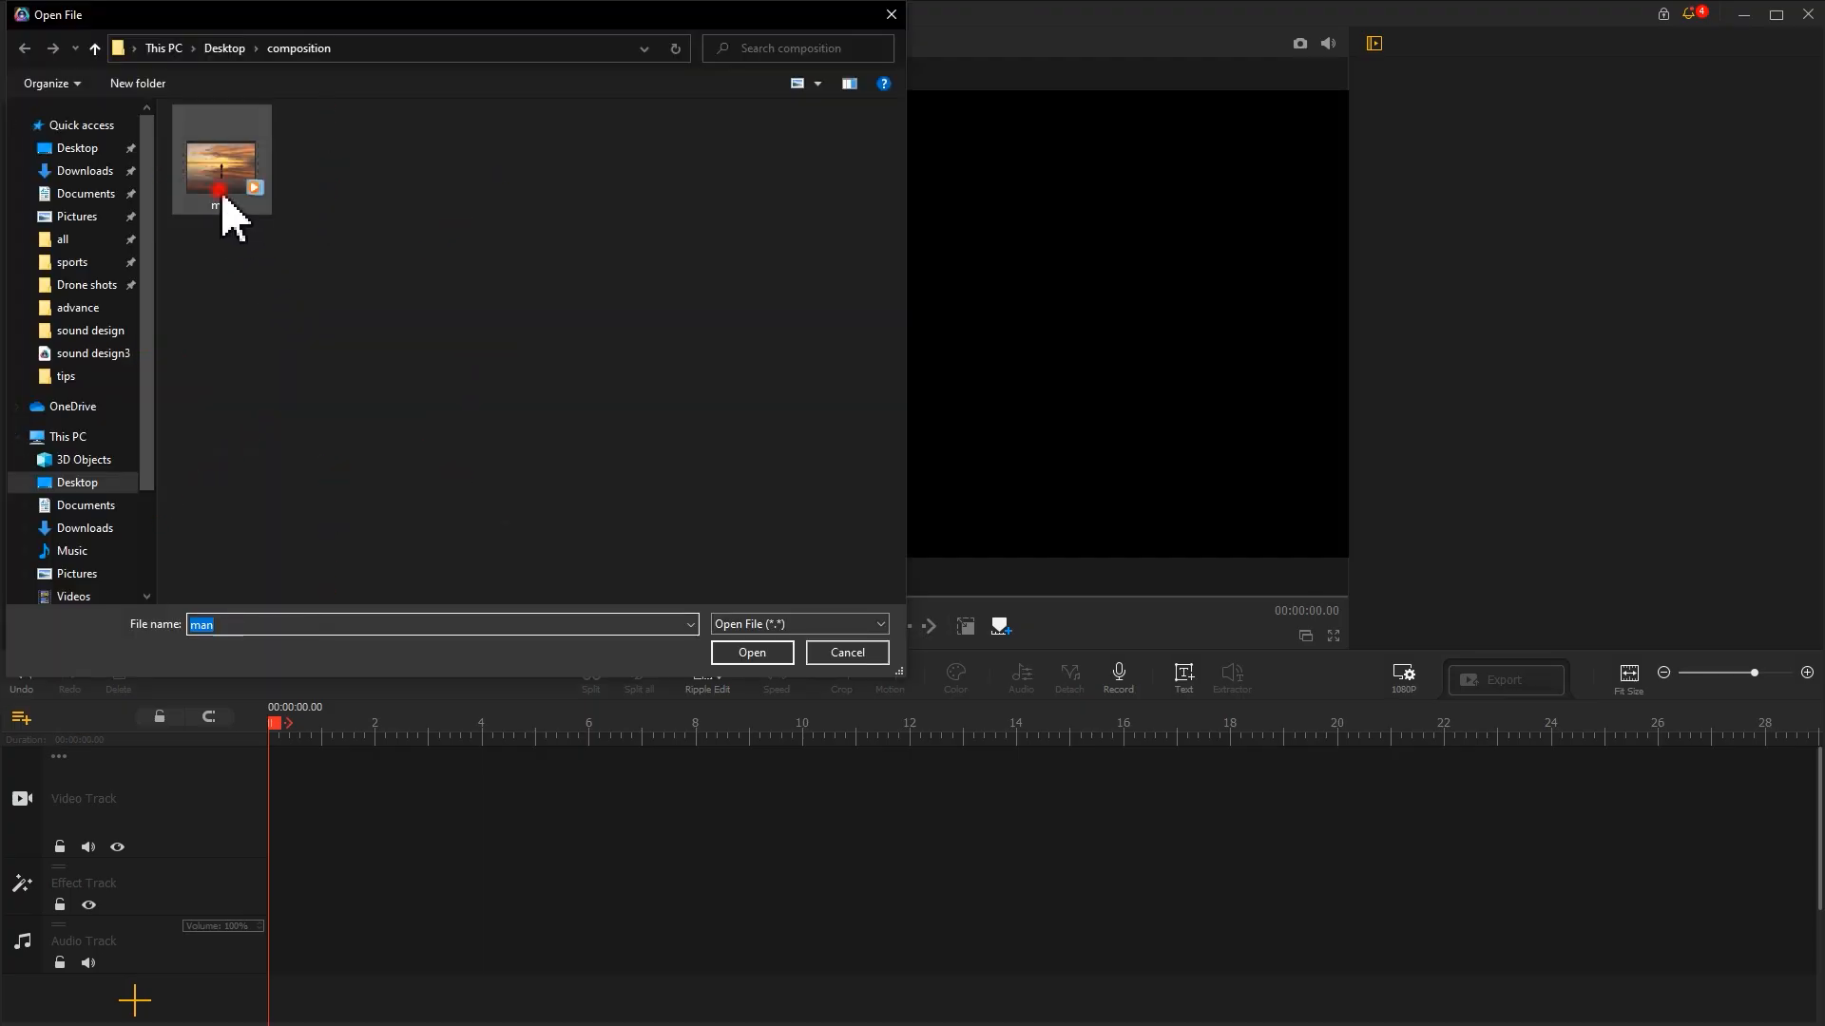
pyautogui.click(752, 652)
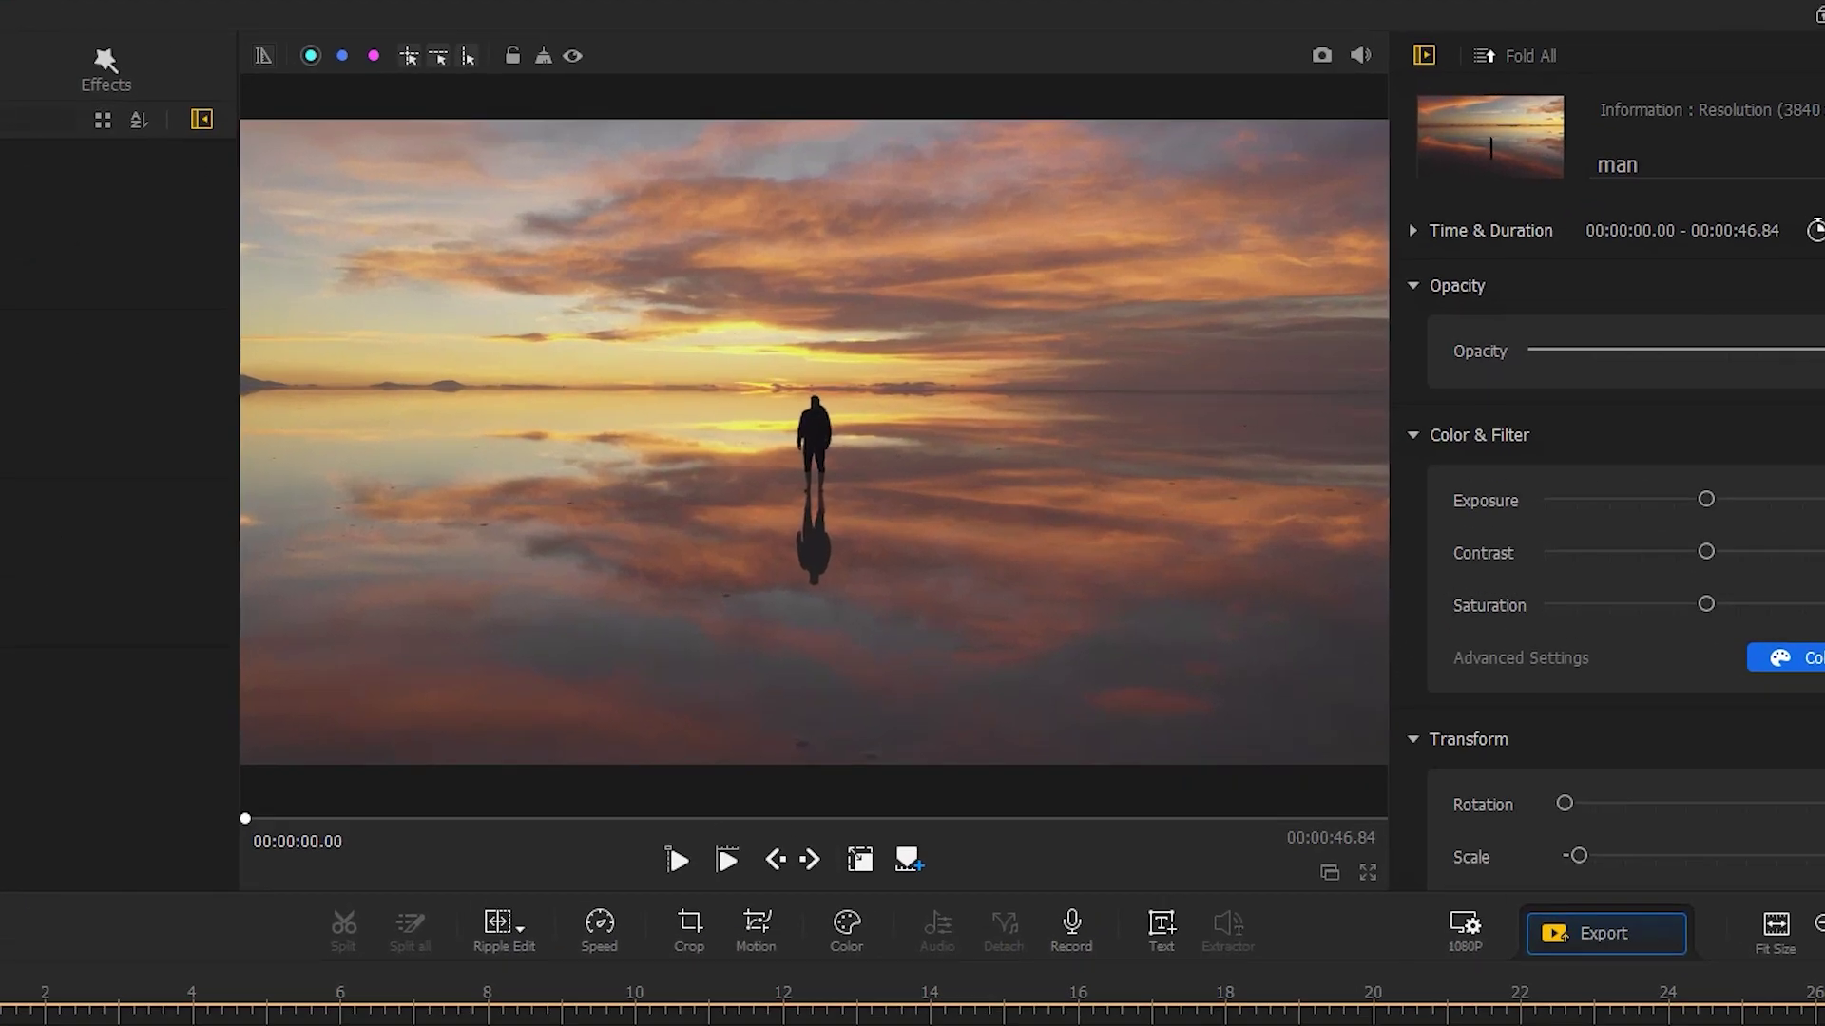
# - Show rulers around the preview and place a crisscross guide over the clip
pyautogui.click(263, 55)
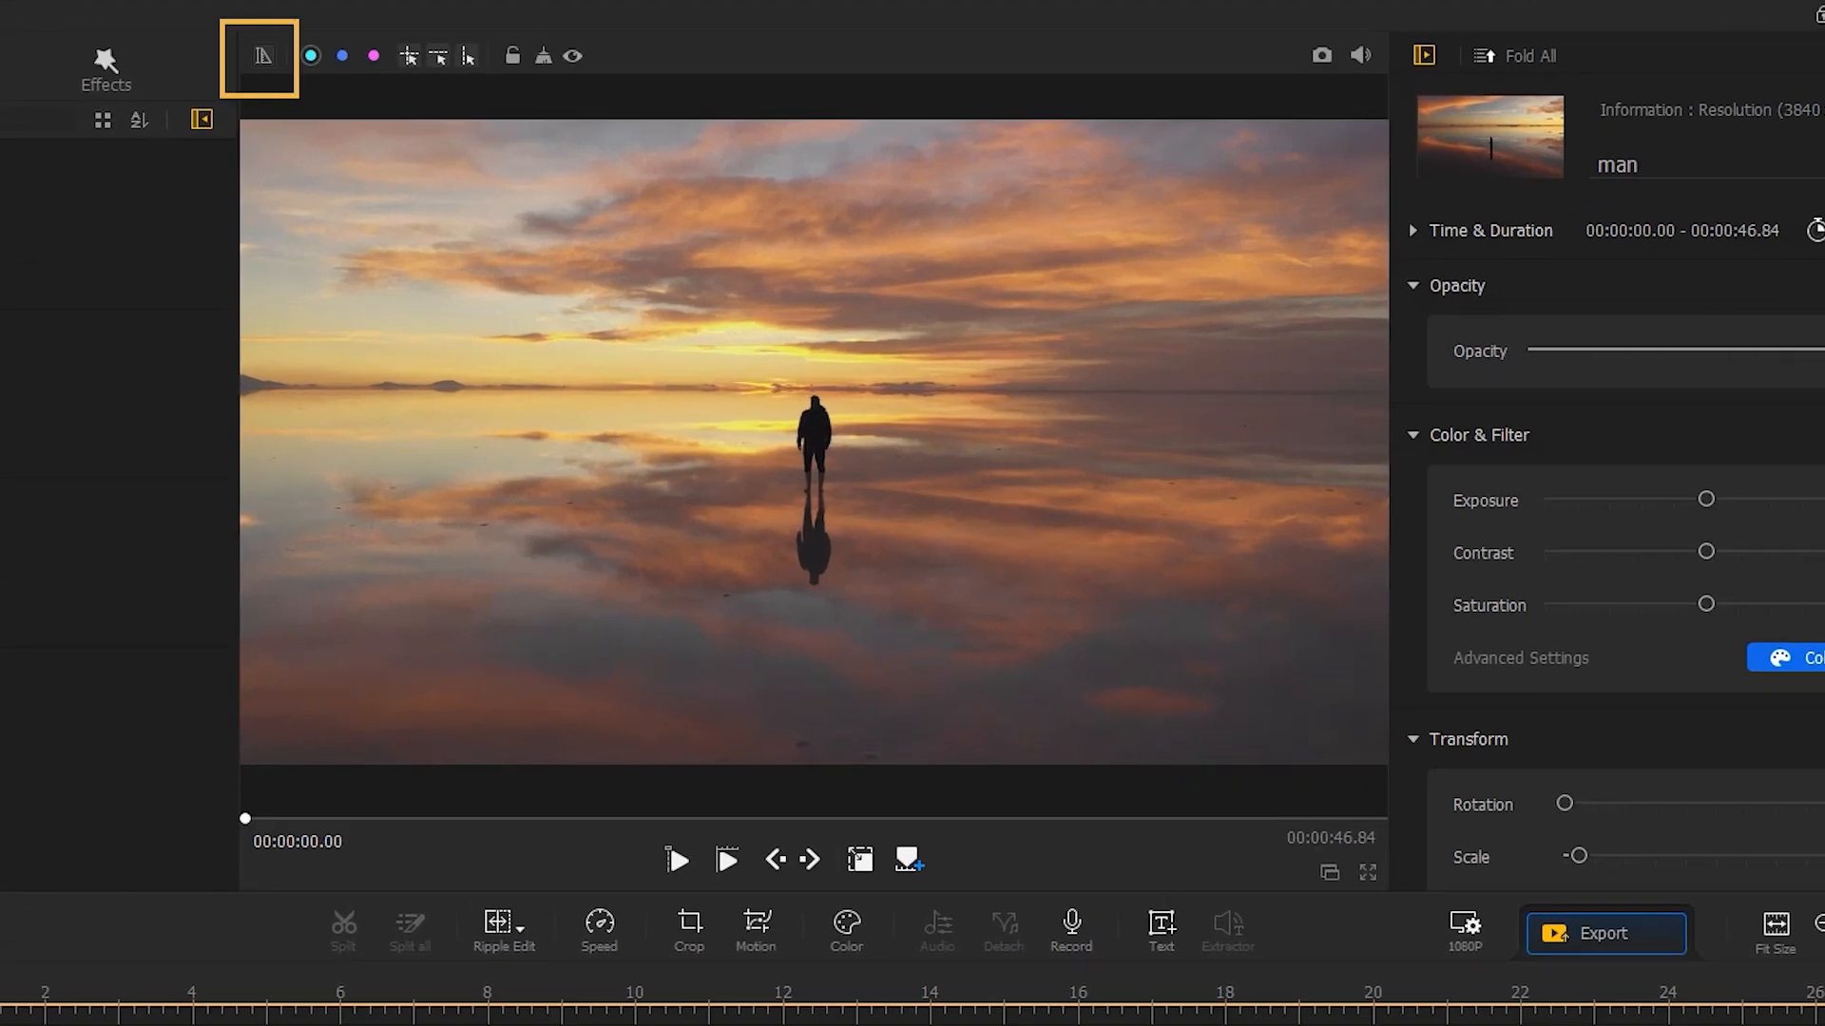
pyautogui.click(261, 56)
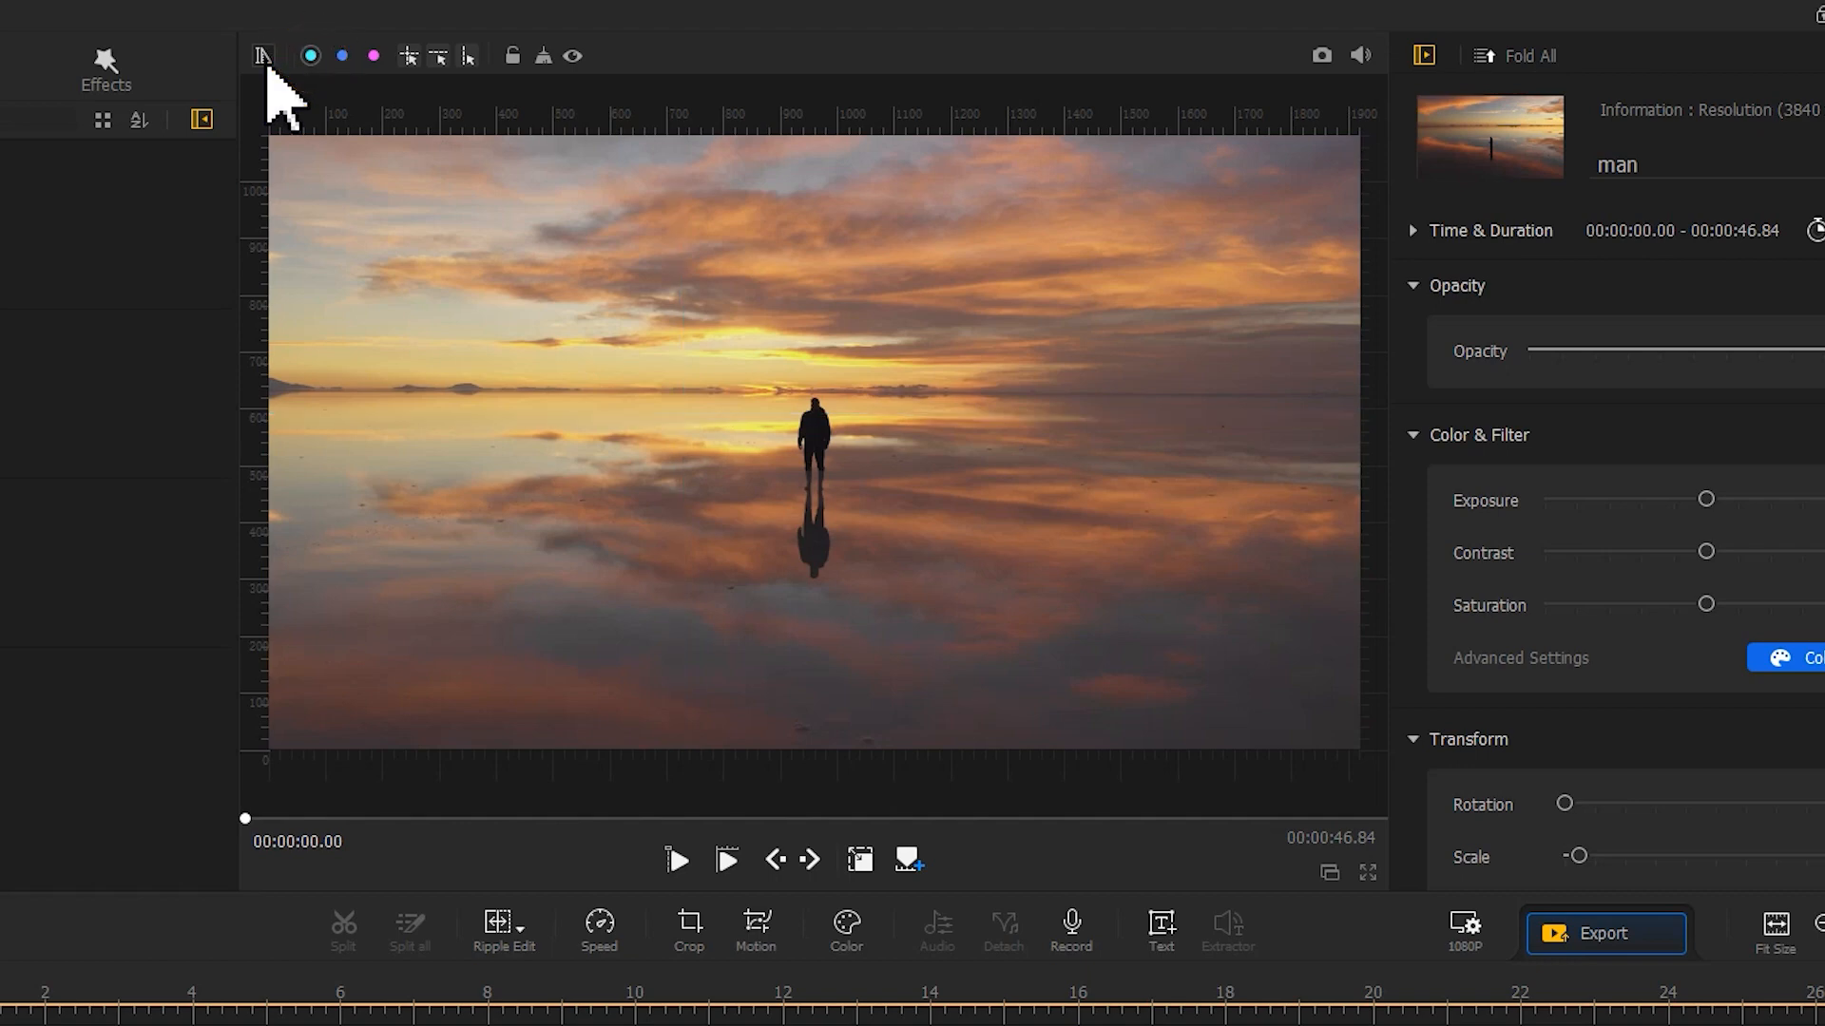
pyautogui.moveTo(326, 99)
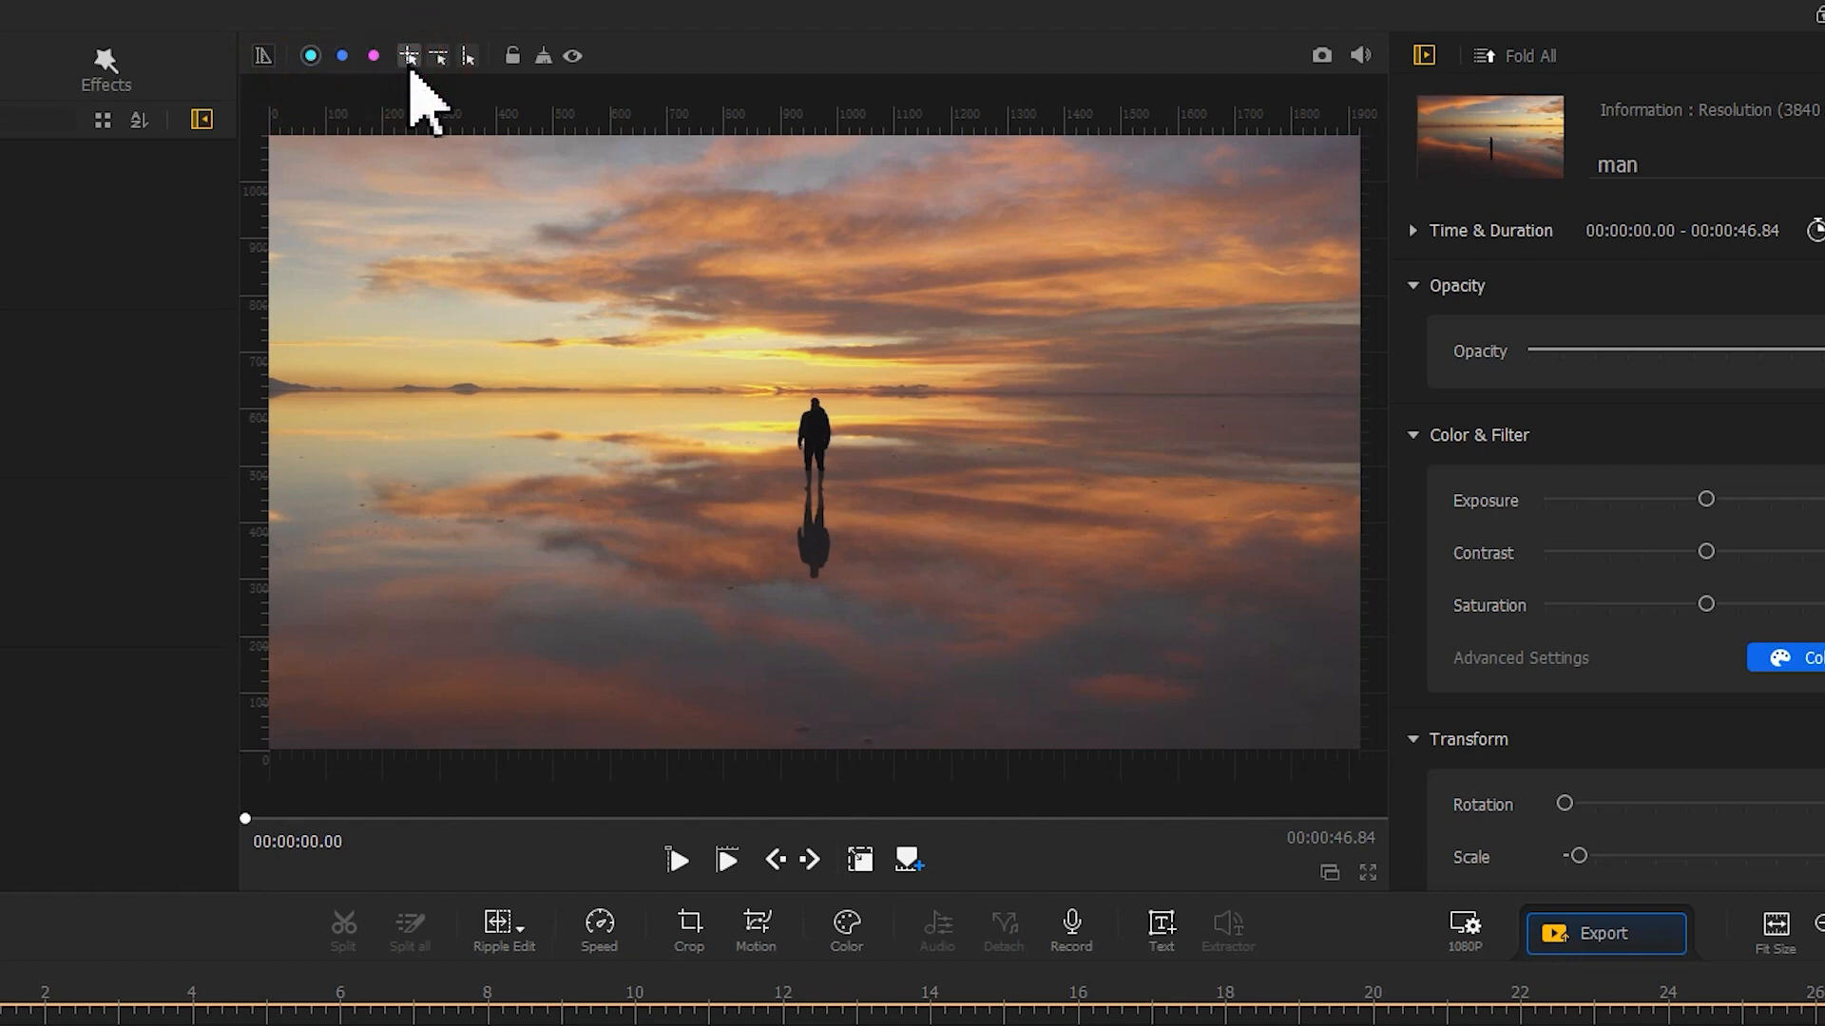
pyautogui.moveTo(409, 56)
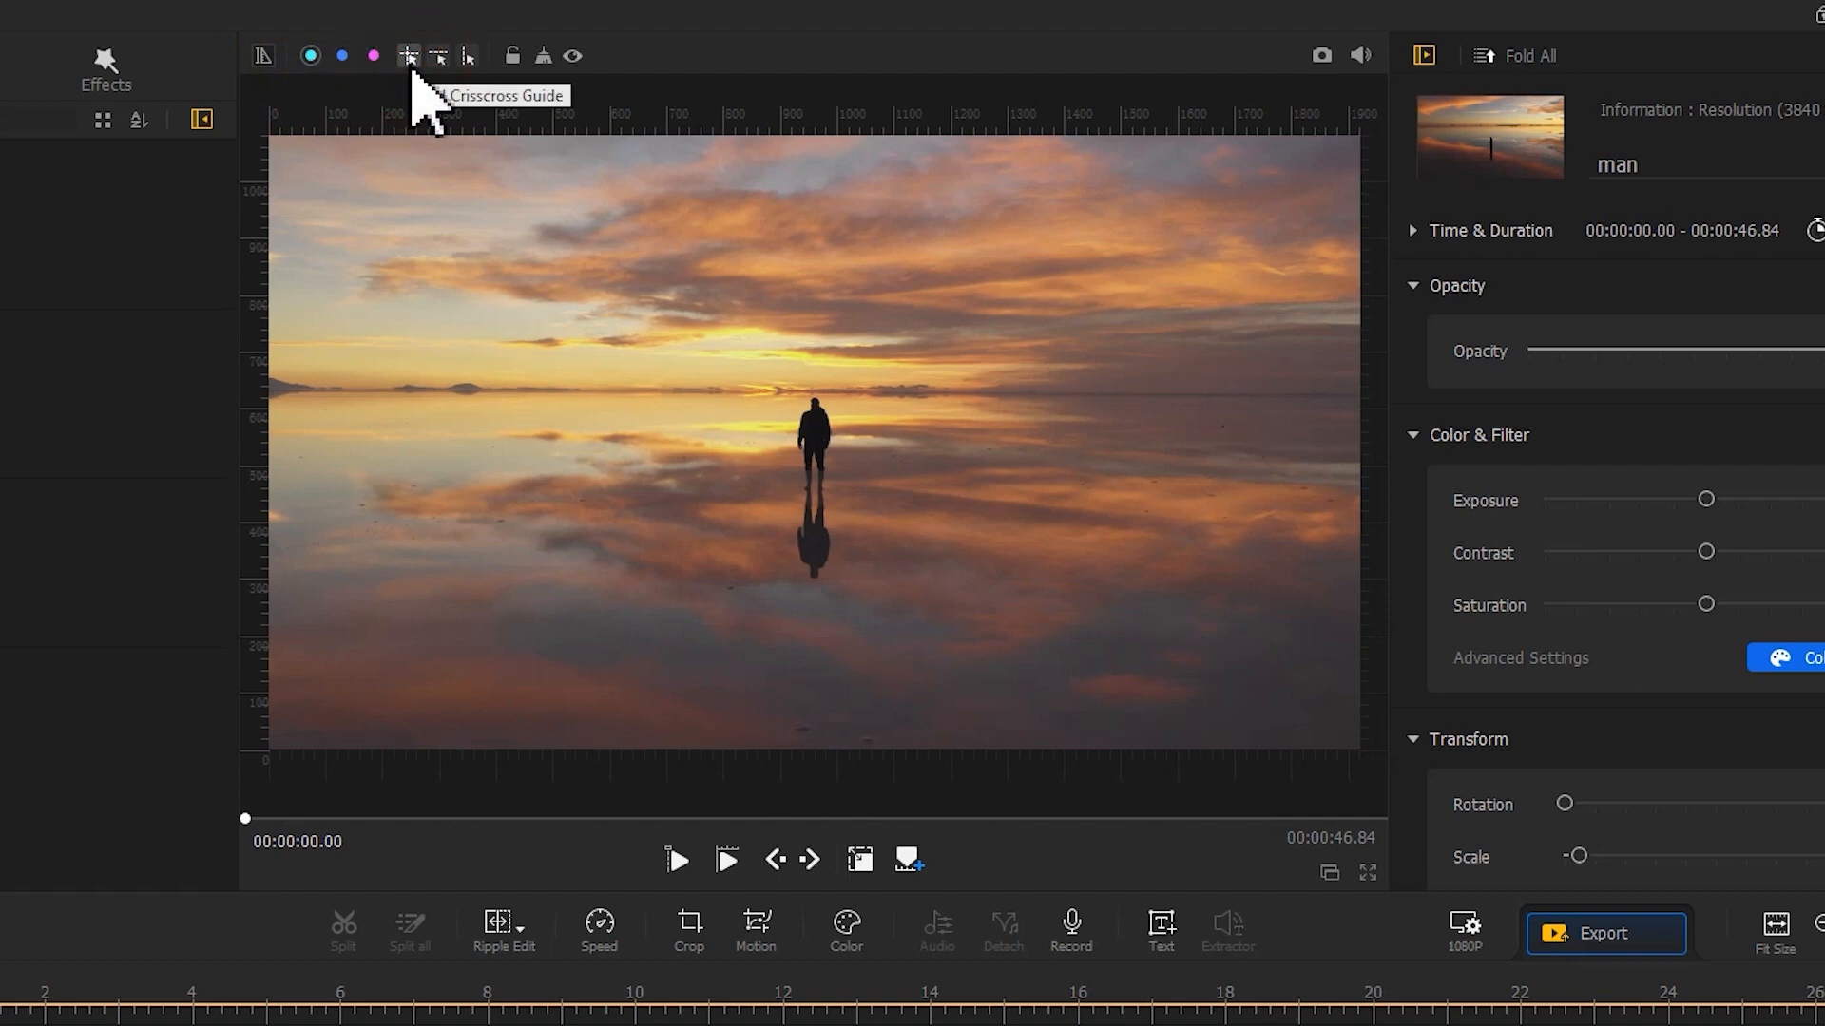
pyautogui.click(408, 55)
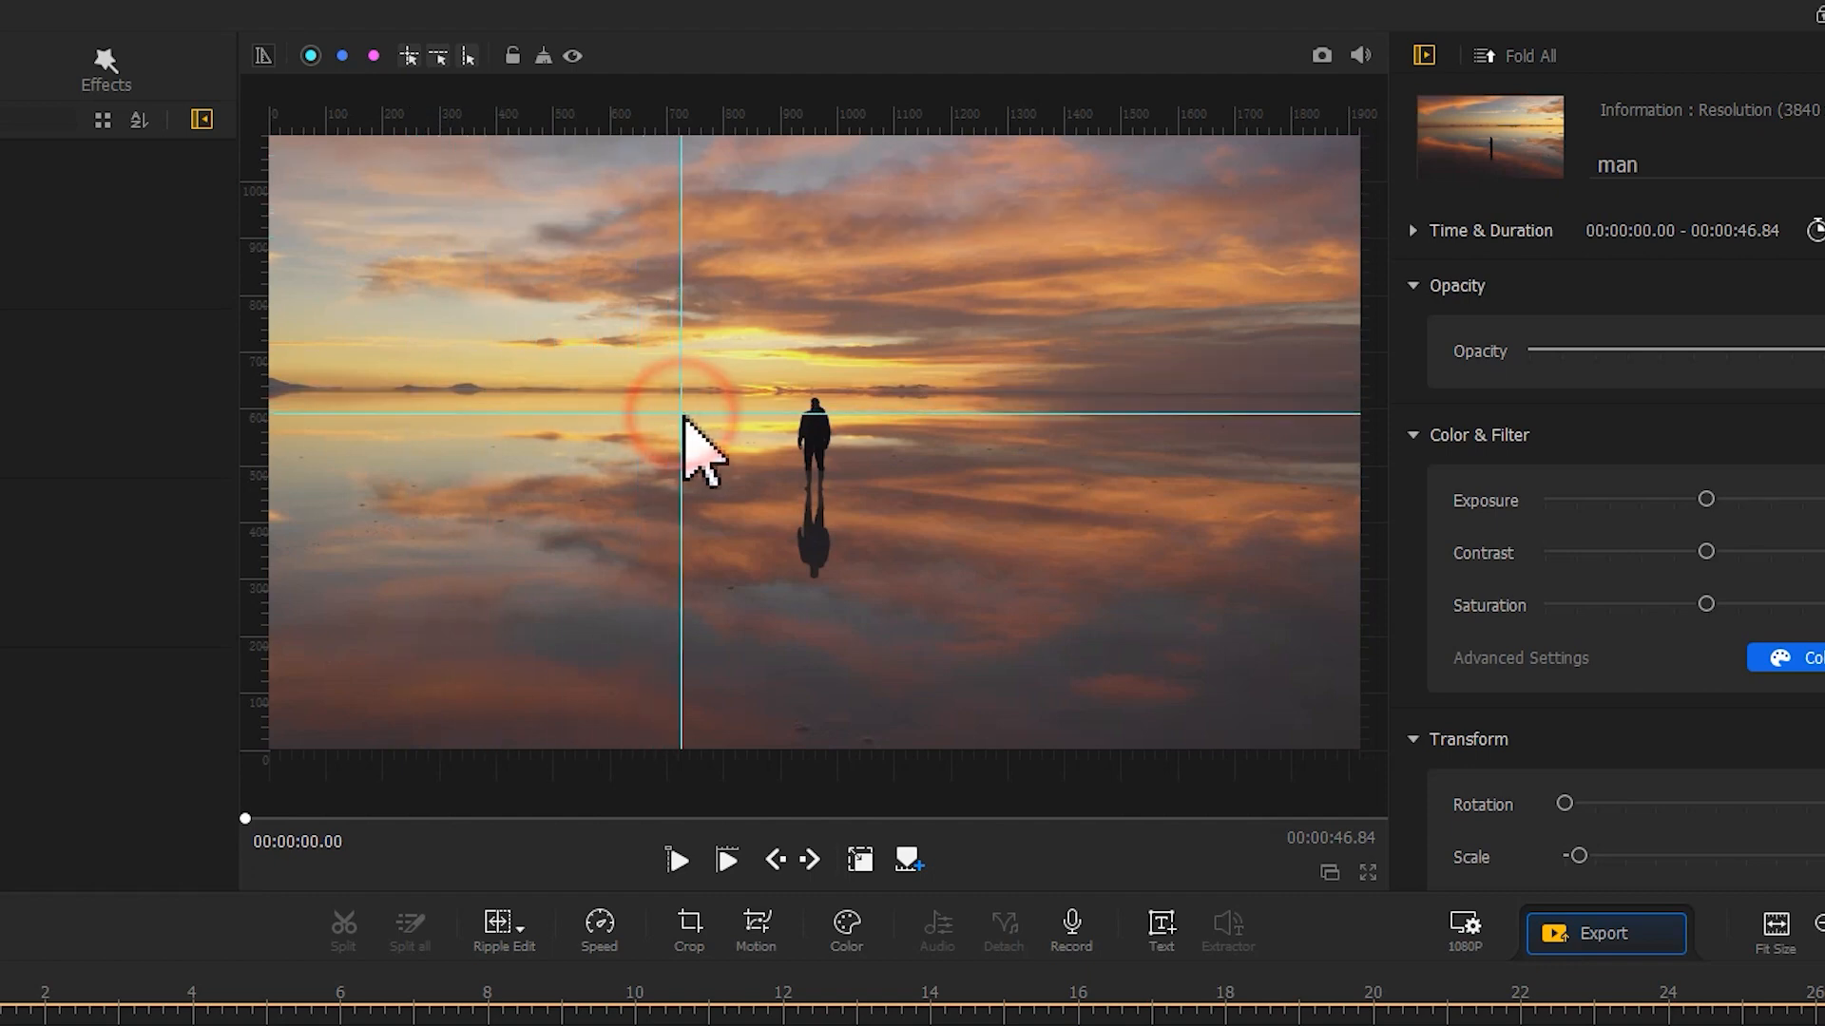
pyautogui.click(684, 419)
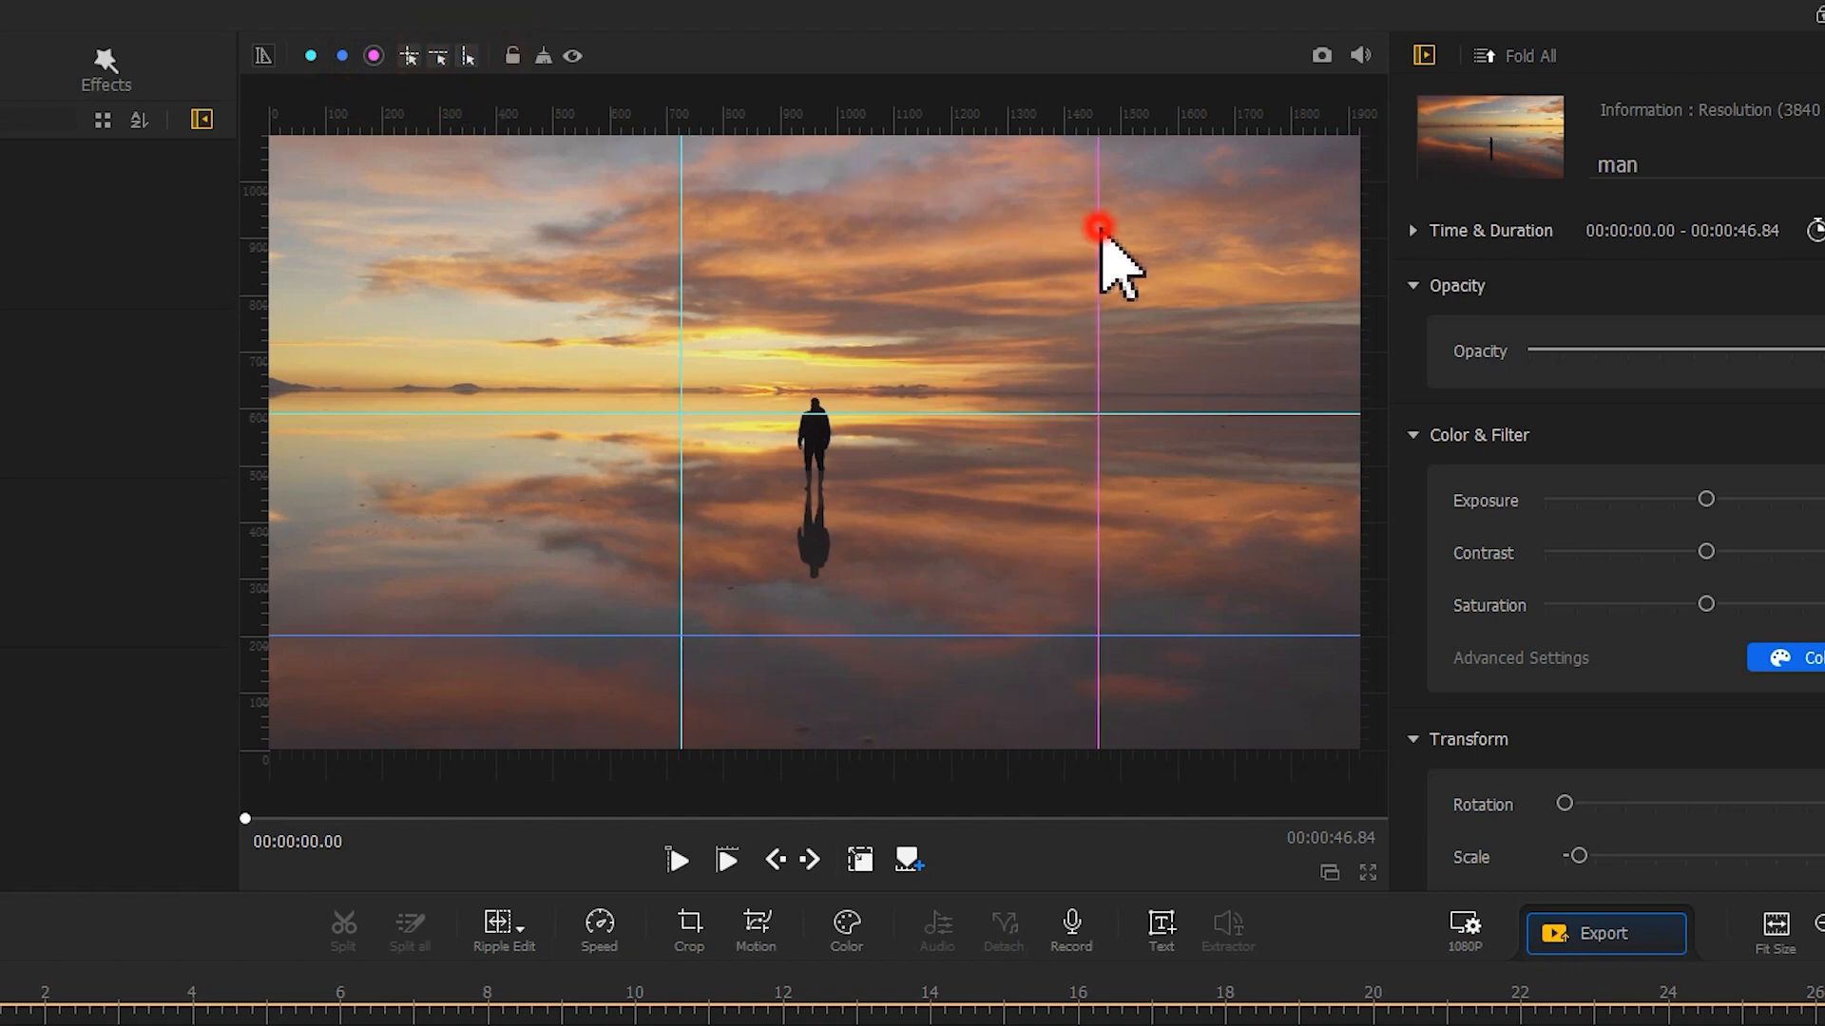
pyautogui.moveTo(1118, 255)
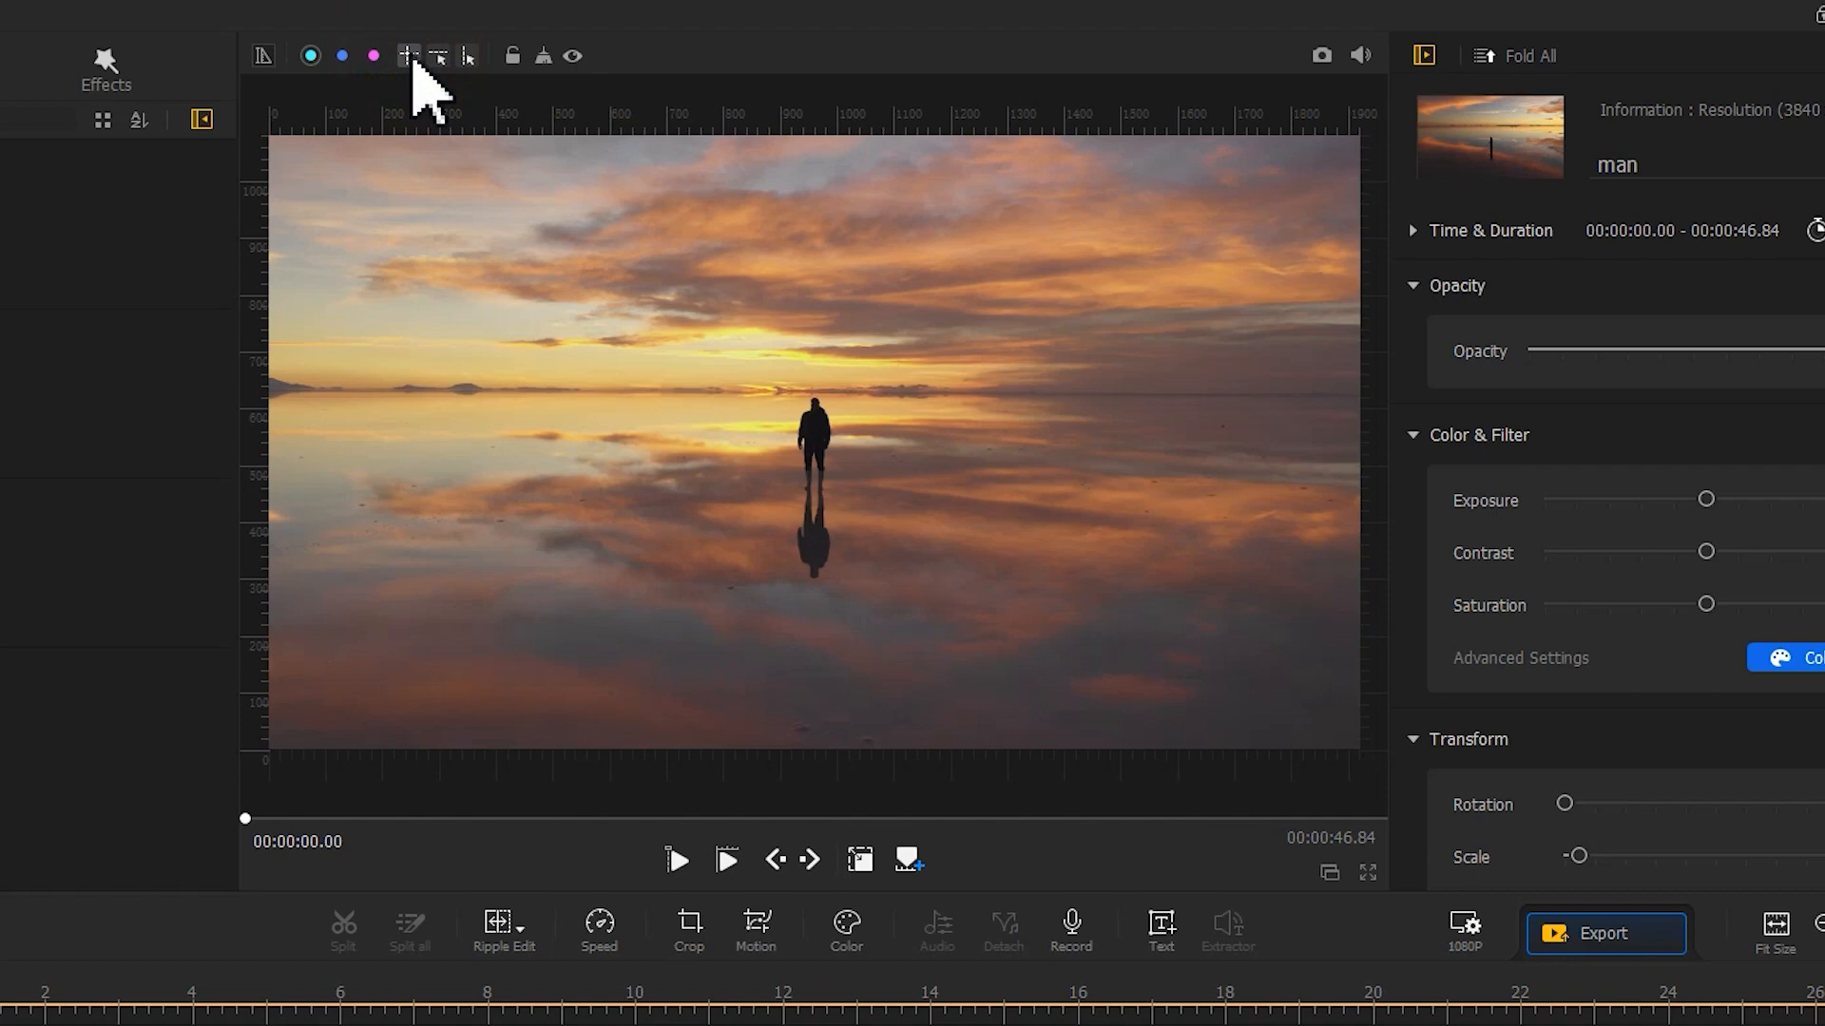
pyautogui.moveTo(807, 454)
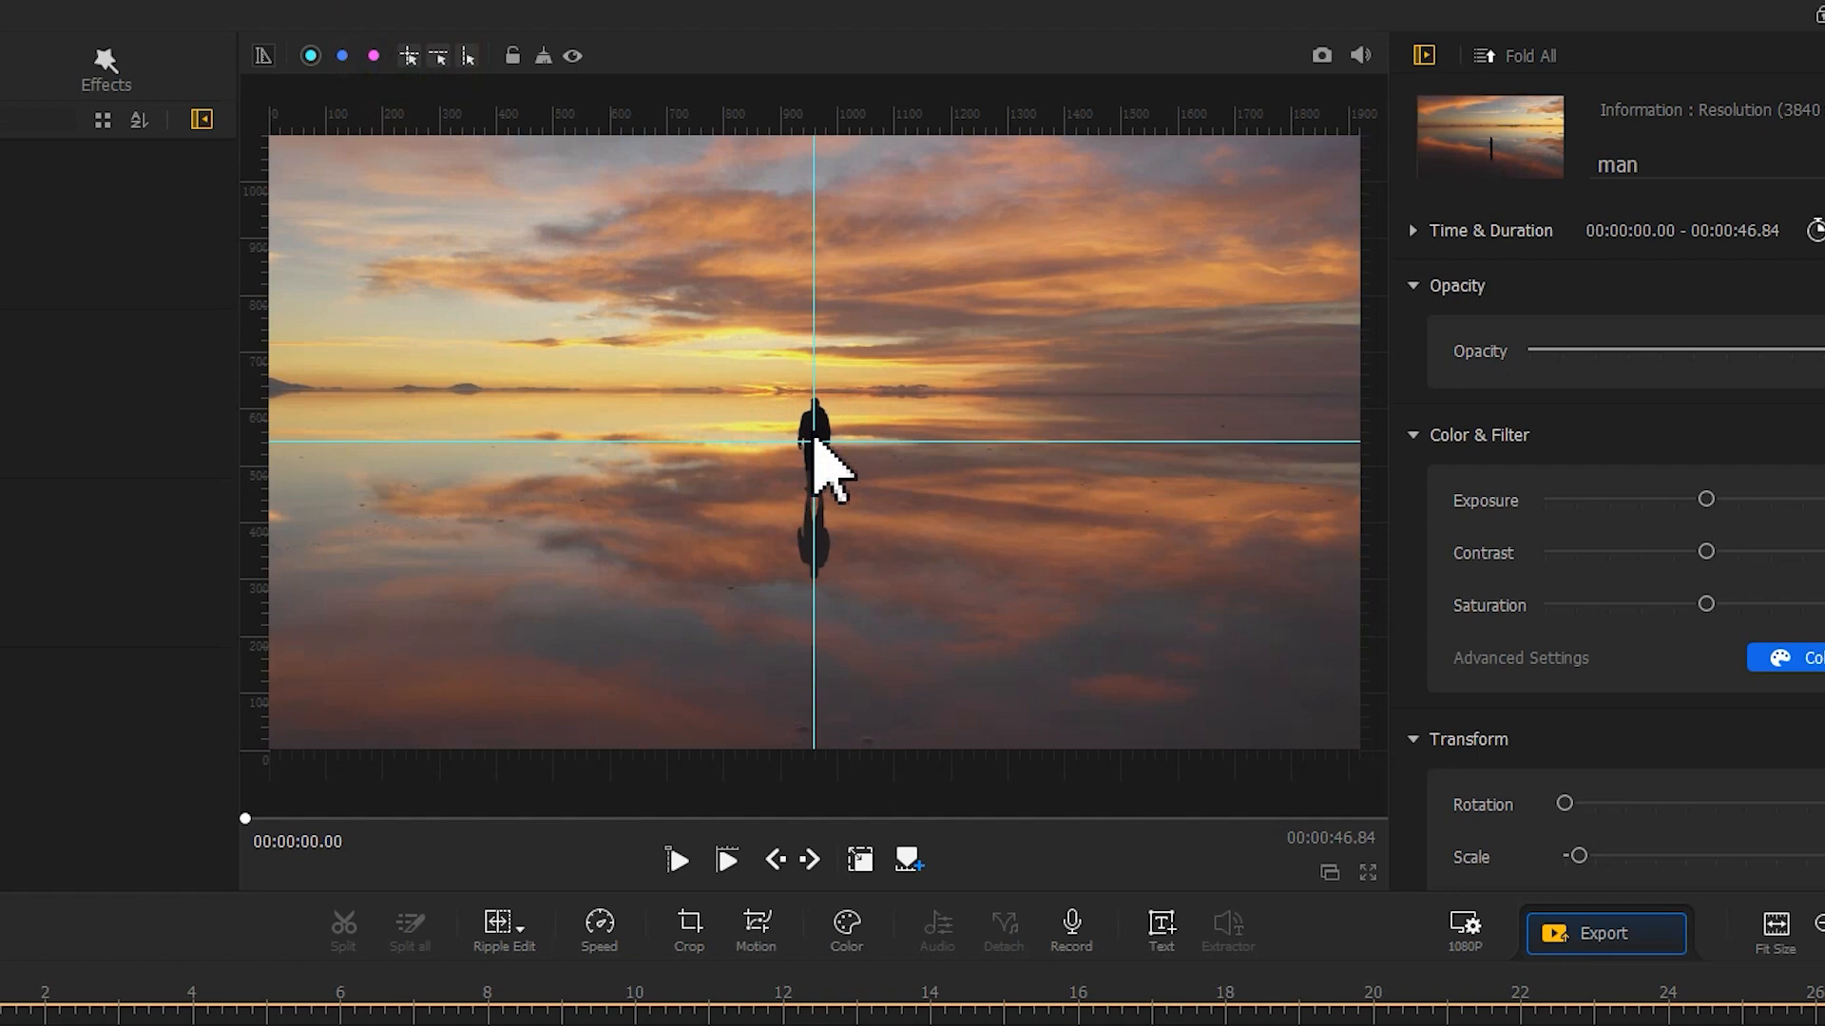
pyautogui.moveTo(606, 315)
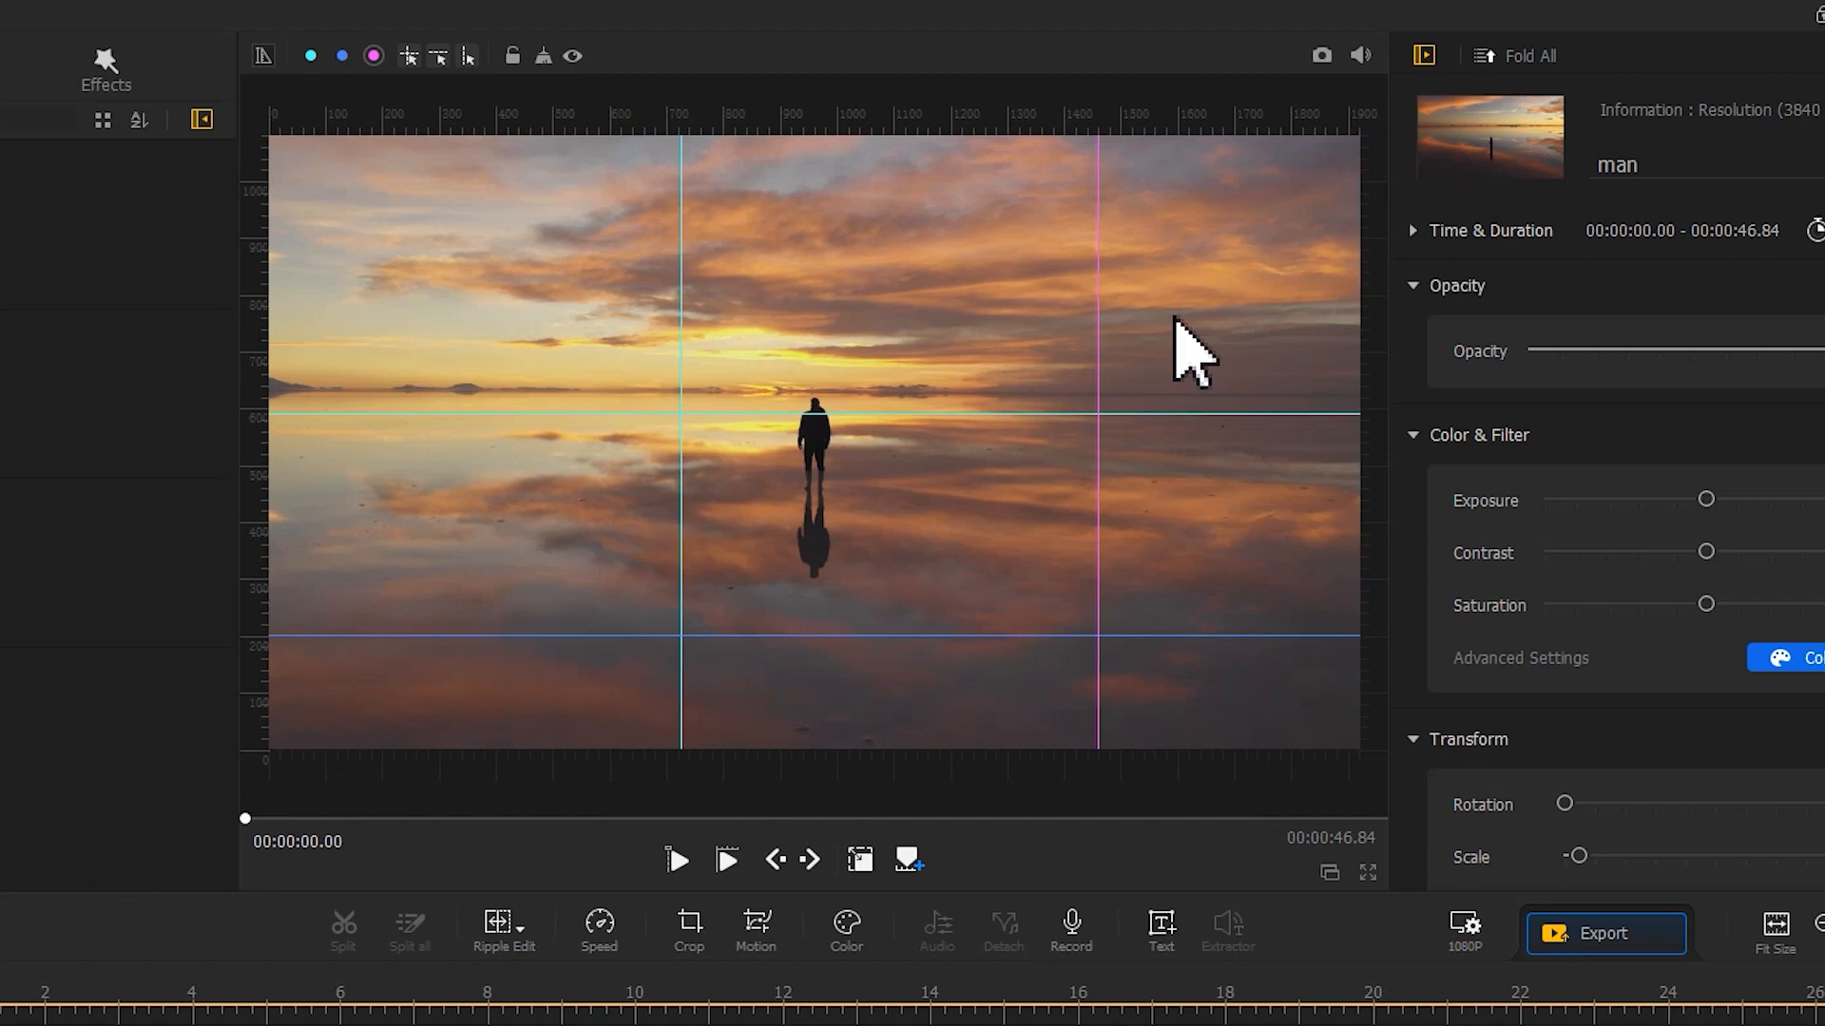
pyautogui.moveTo(1098, 287)
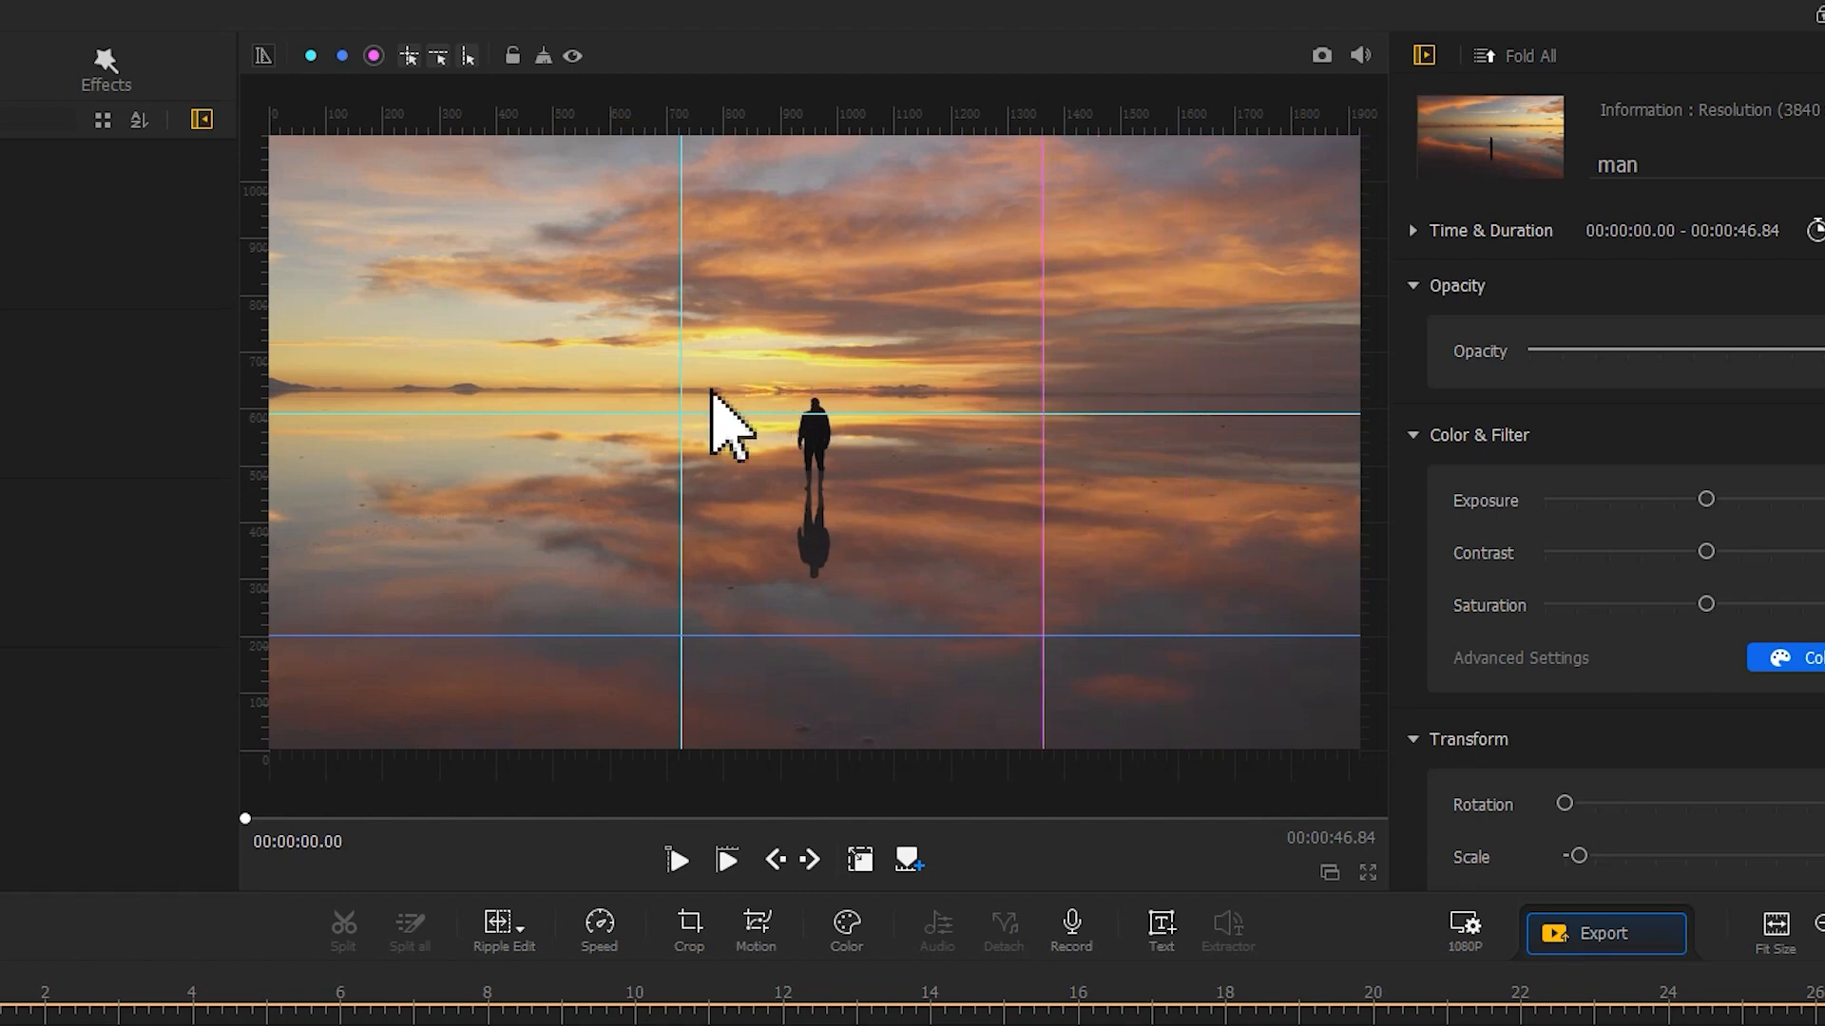
pyautogui.moveTo(649, 368)
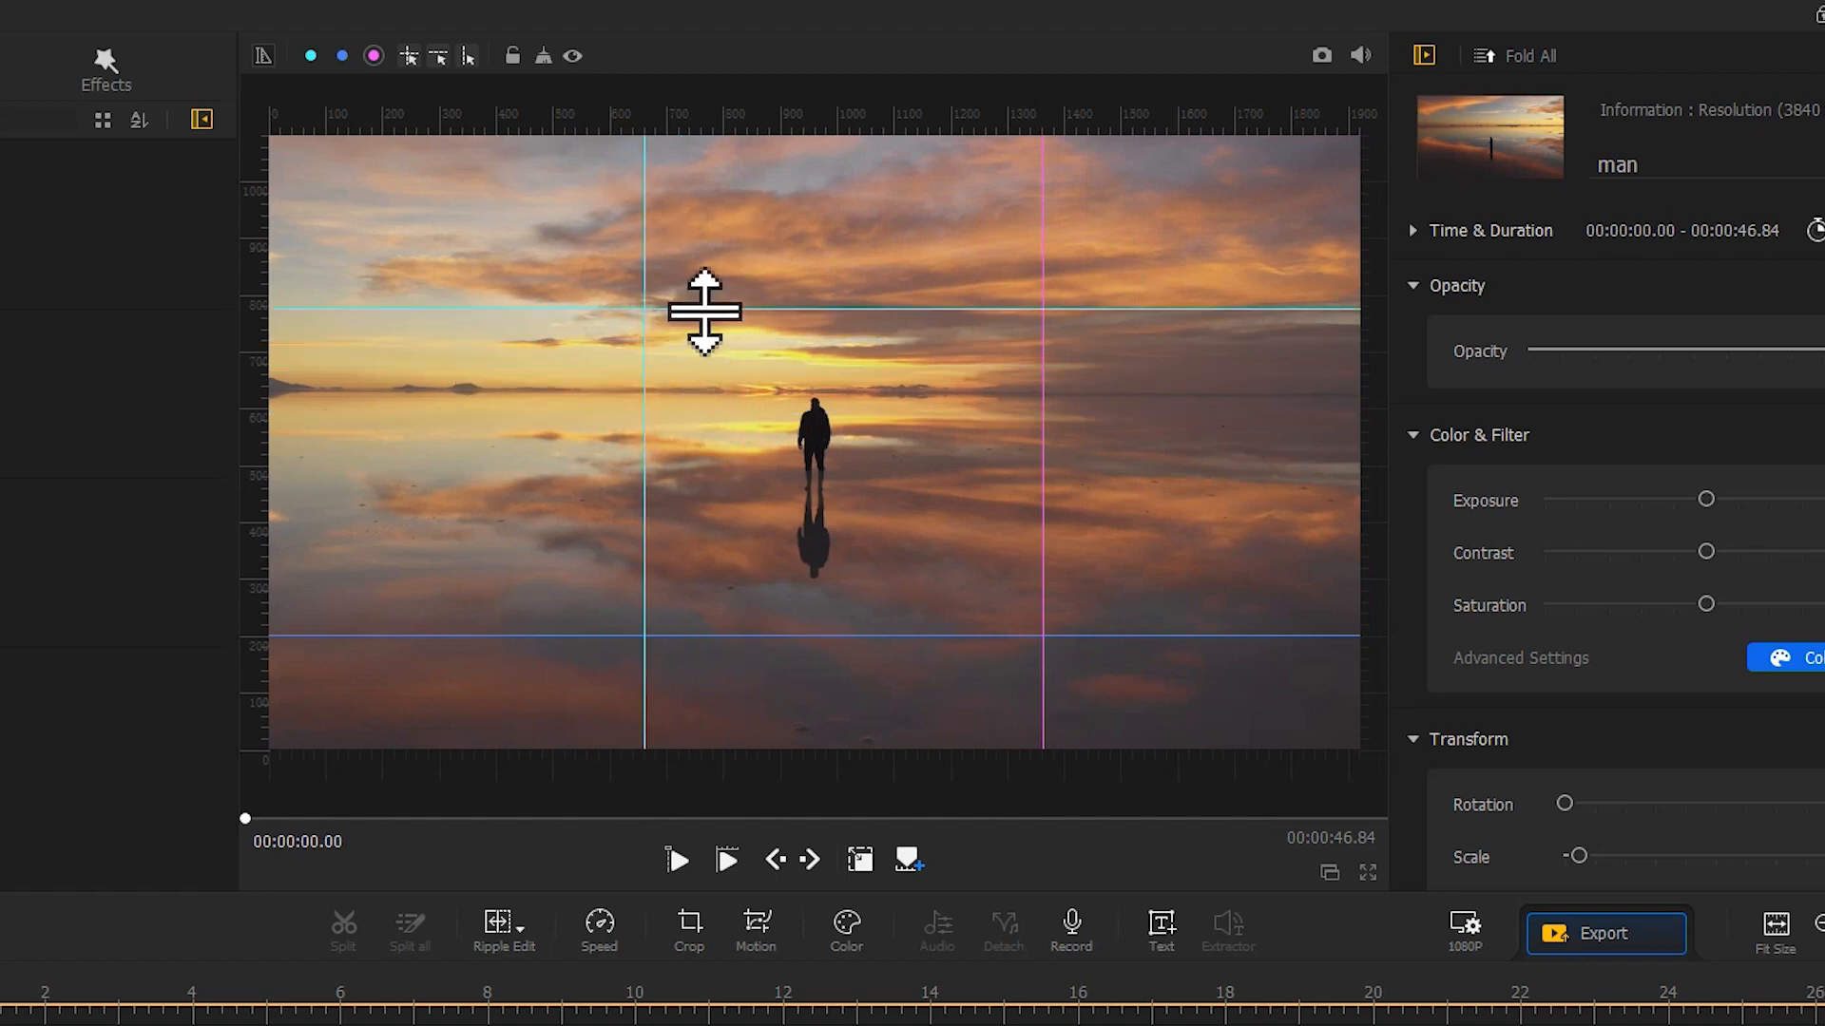
pyautogui.moveTo(721, 349)
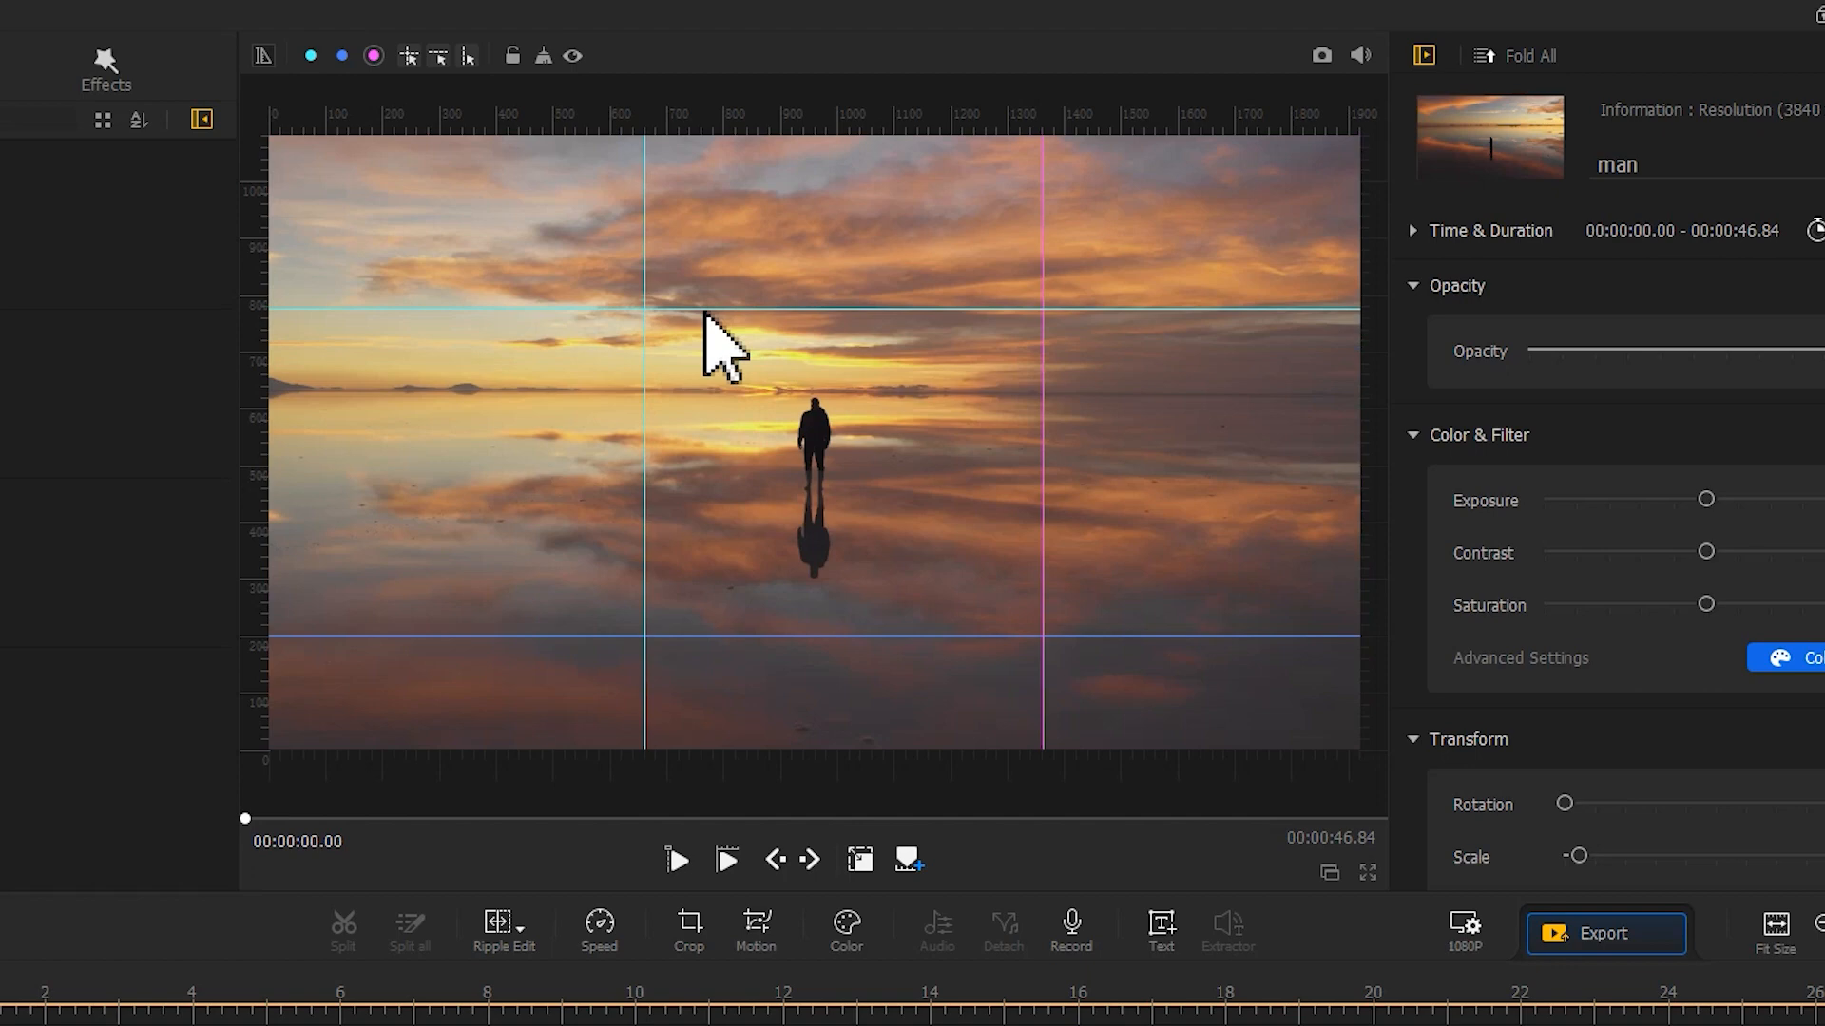
pyautogui.moveTo(526, 88)
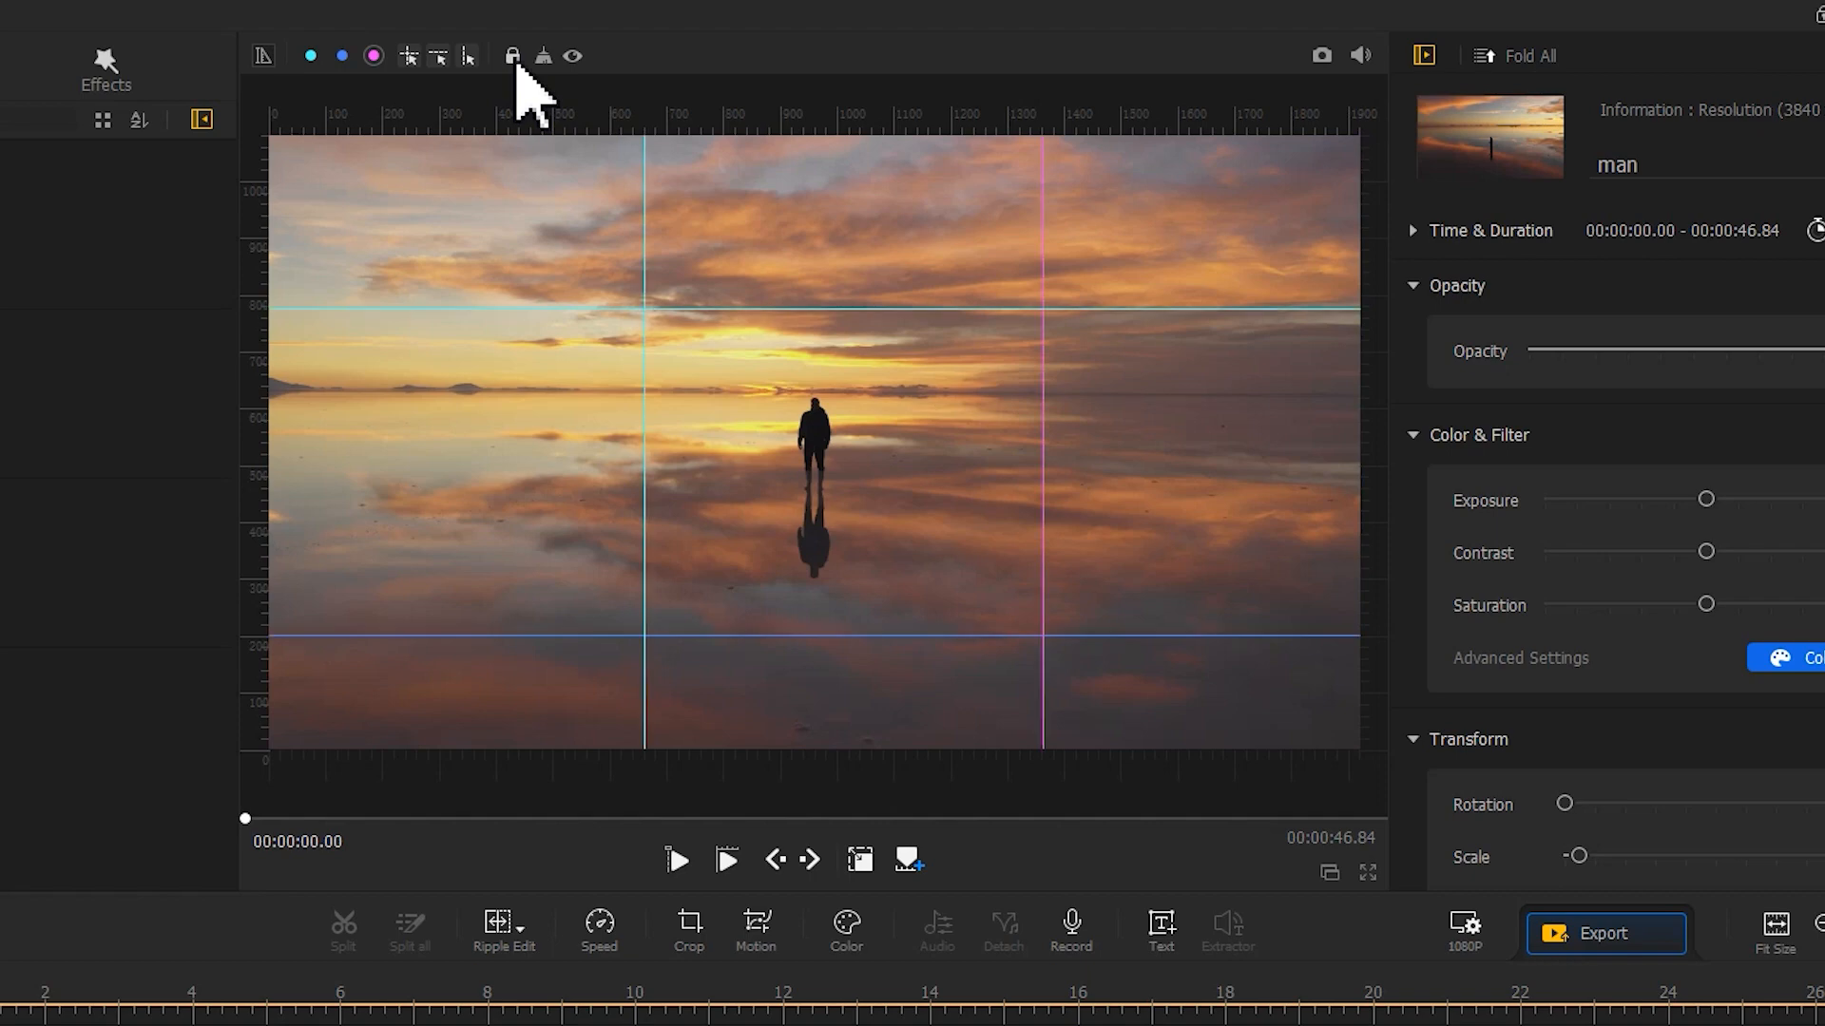
pyautogui.moveTo(600, 88)
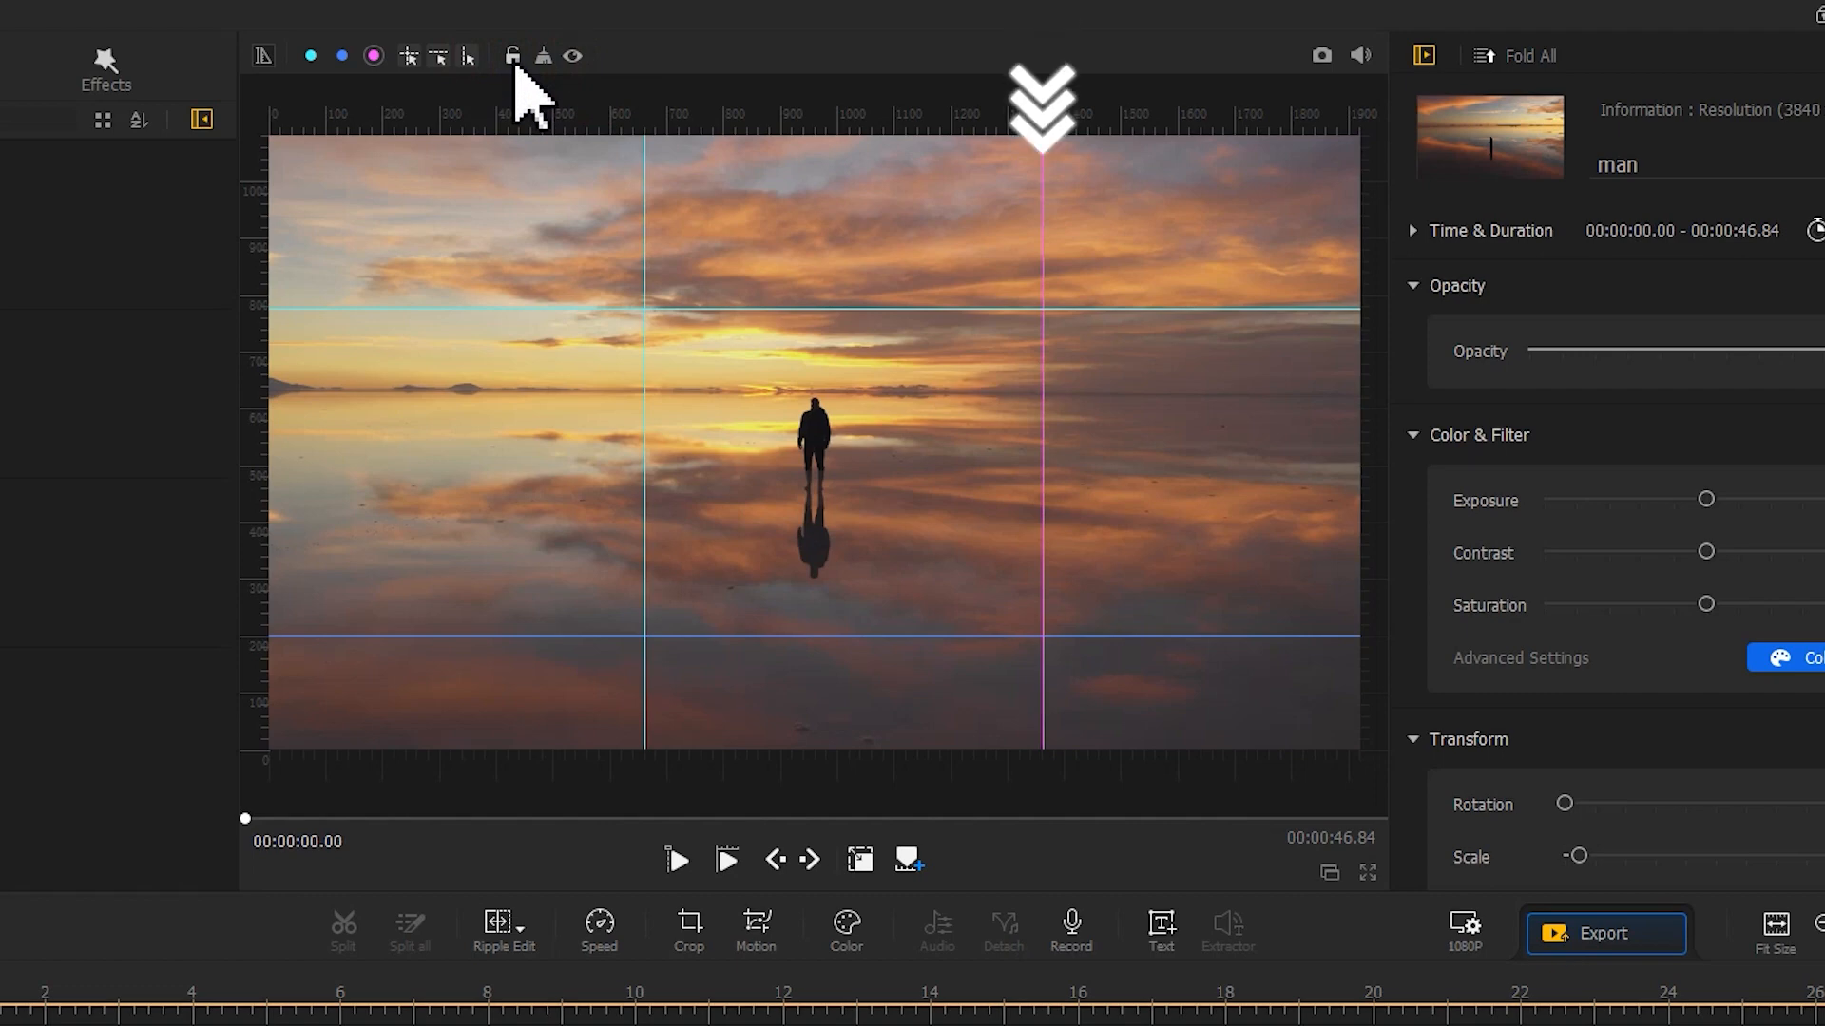
pyautogui.moveTo(1042, 241)
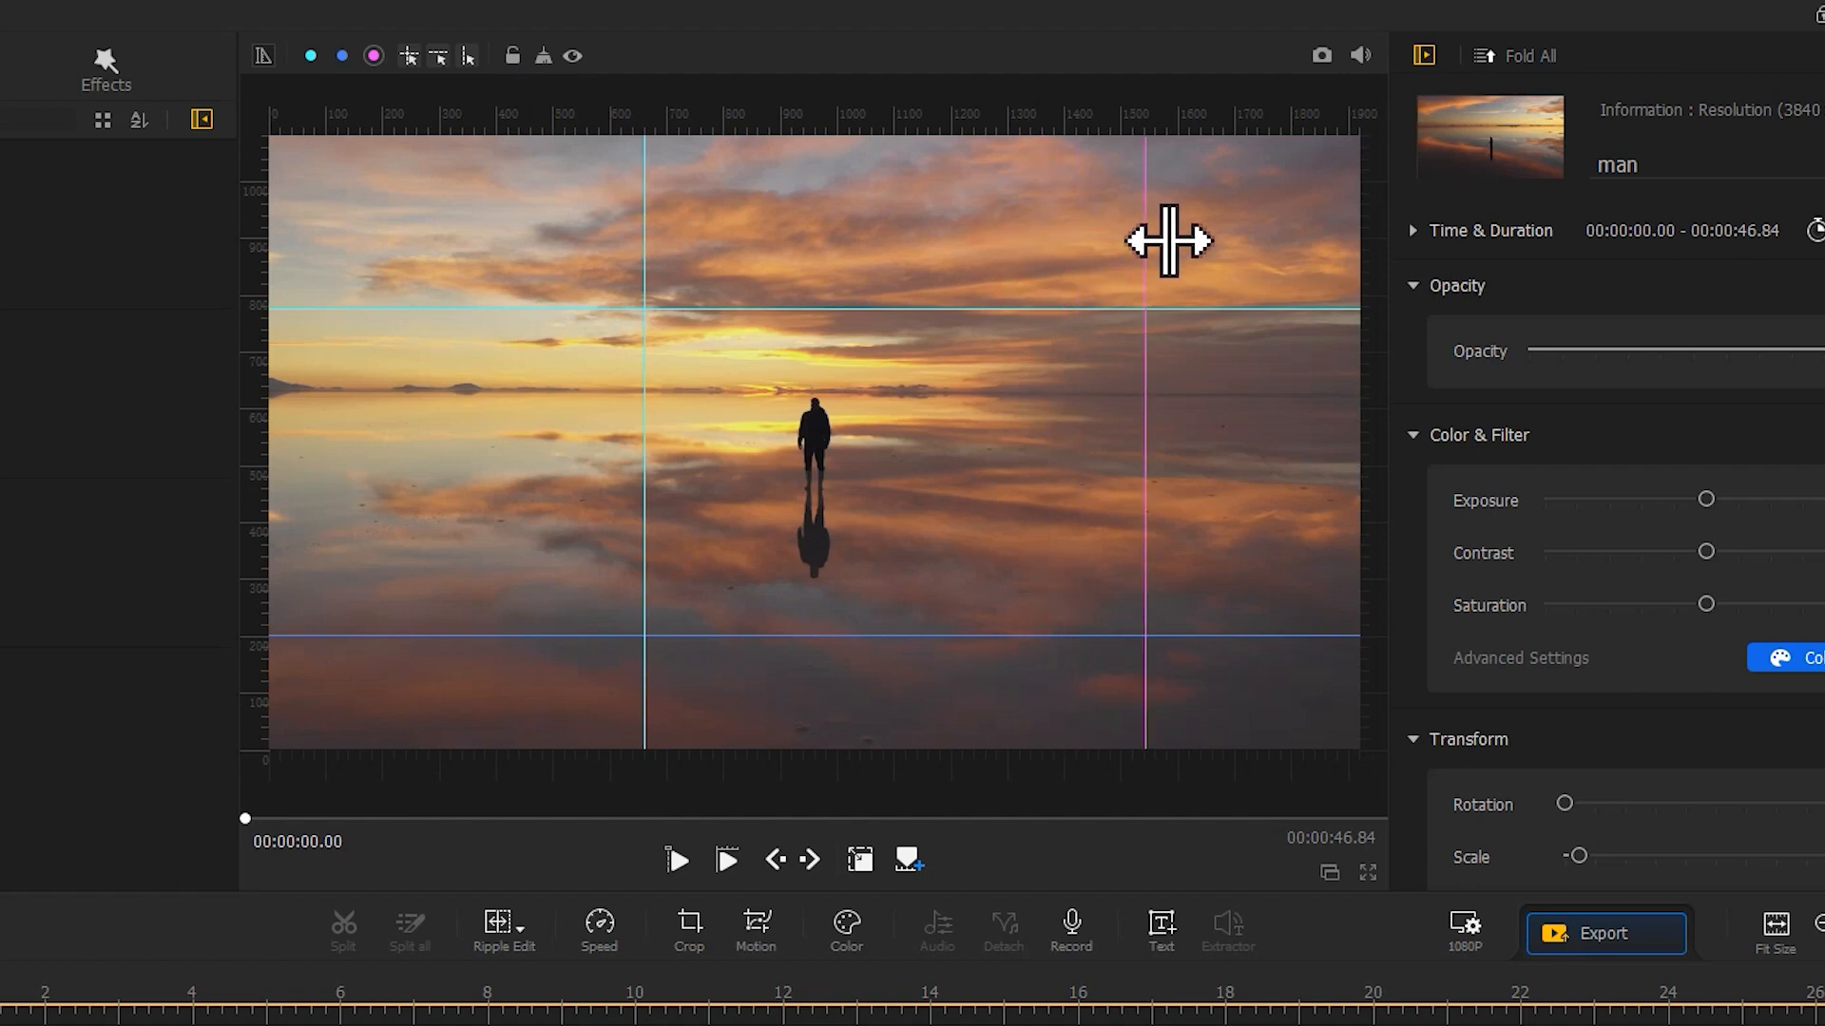
pyautogui.moveTo(1411, 284)
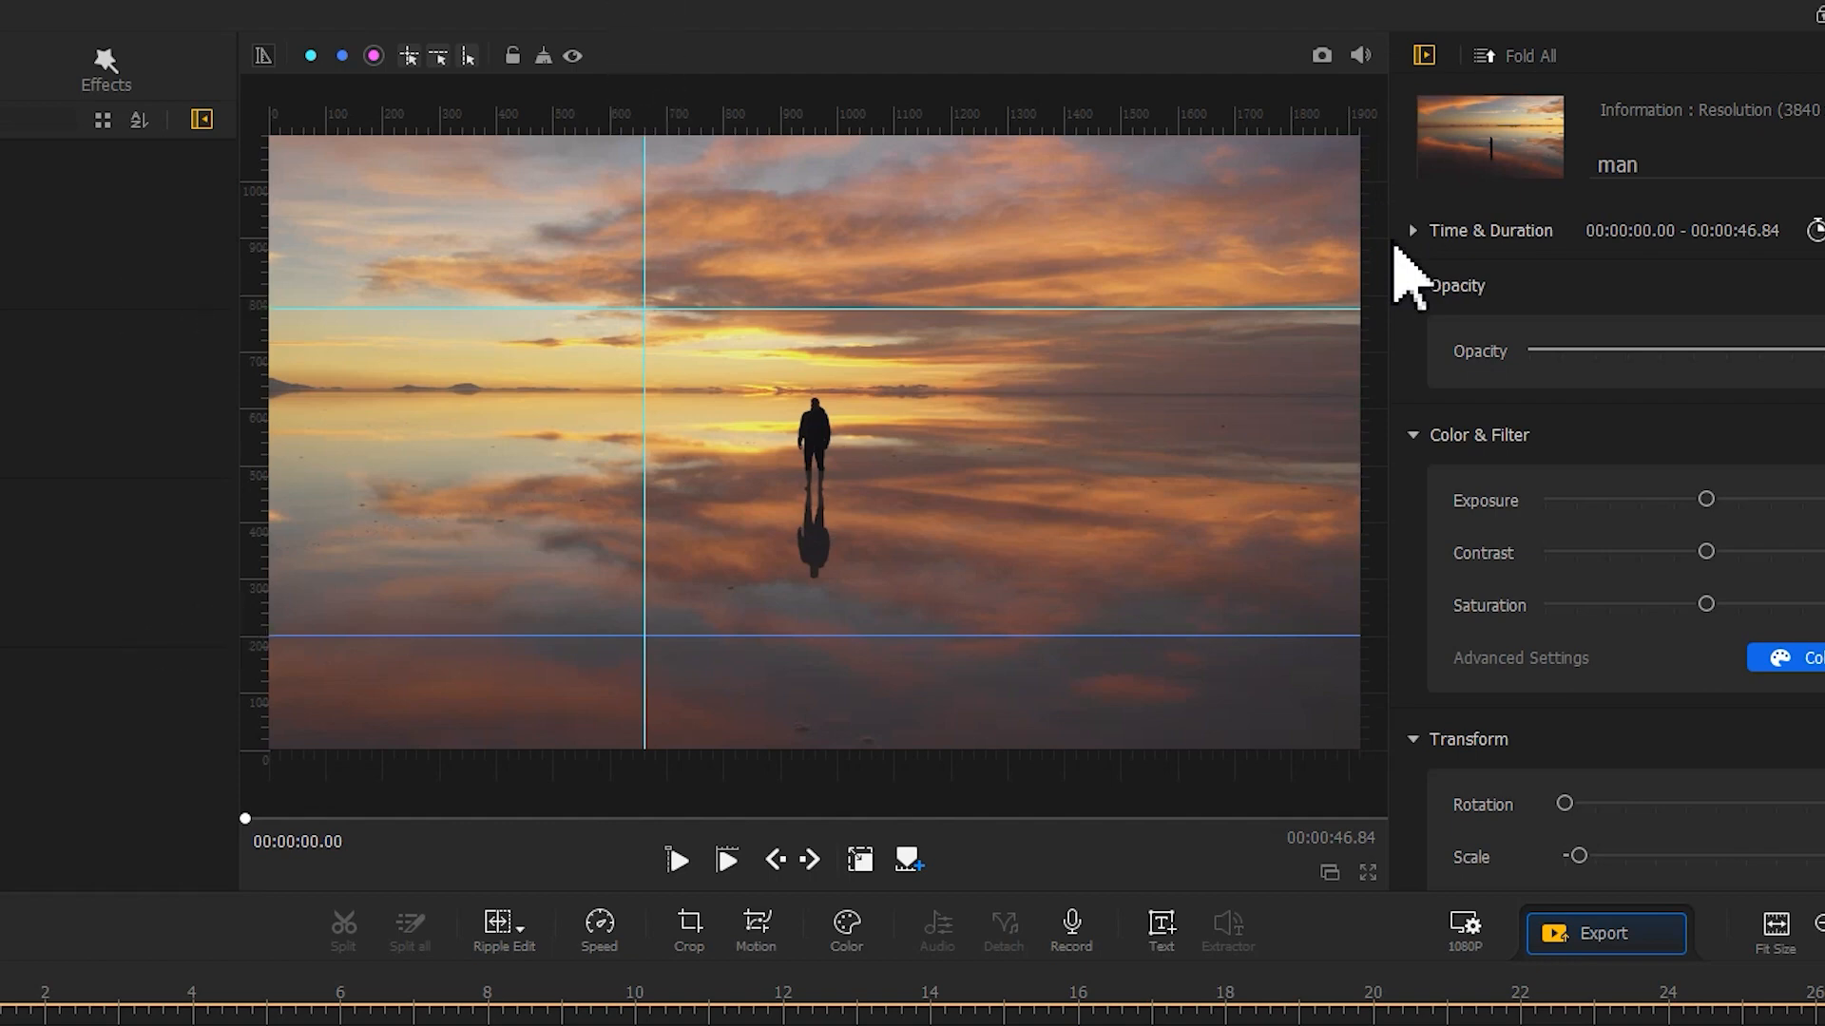
pyautogui.moveTo(559, 105)
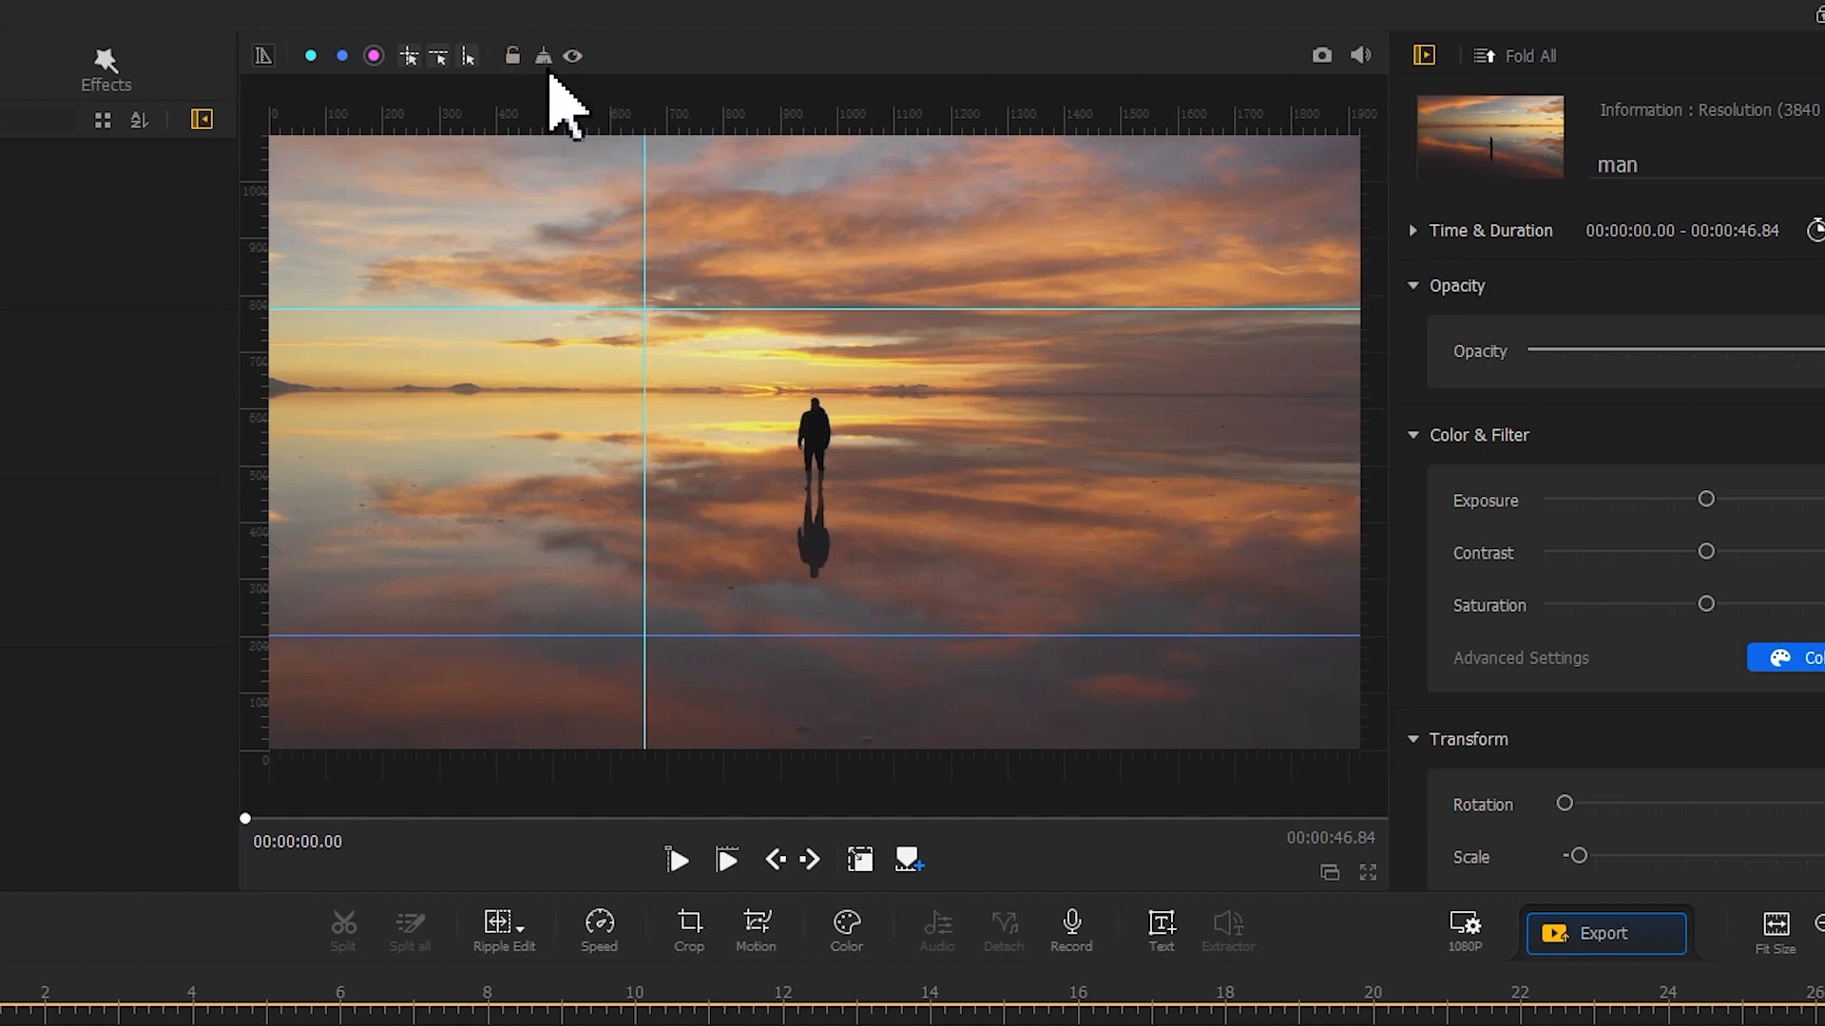
# - Clear all remaining guide lines, leaving only the rulers around the preview
pyautogui.click(543, 55)
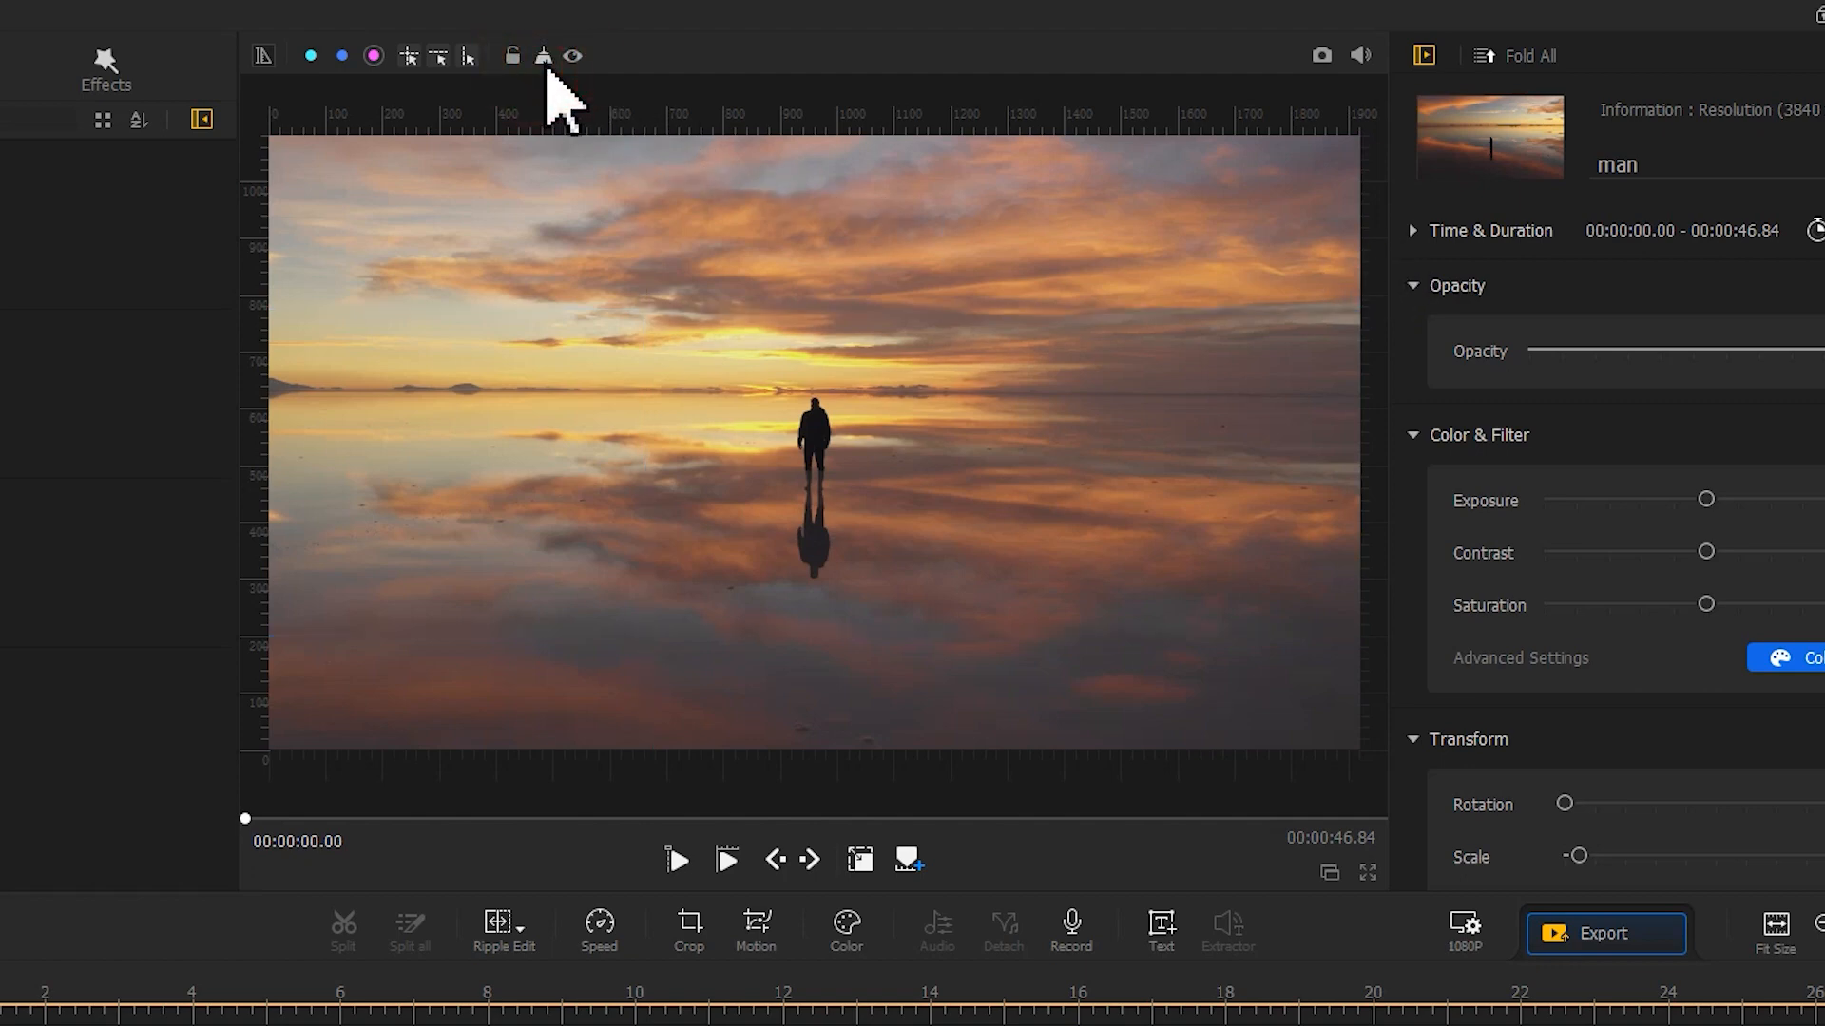